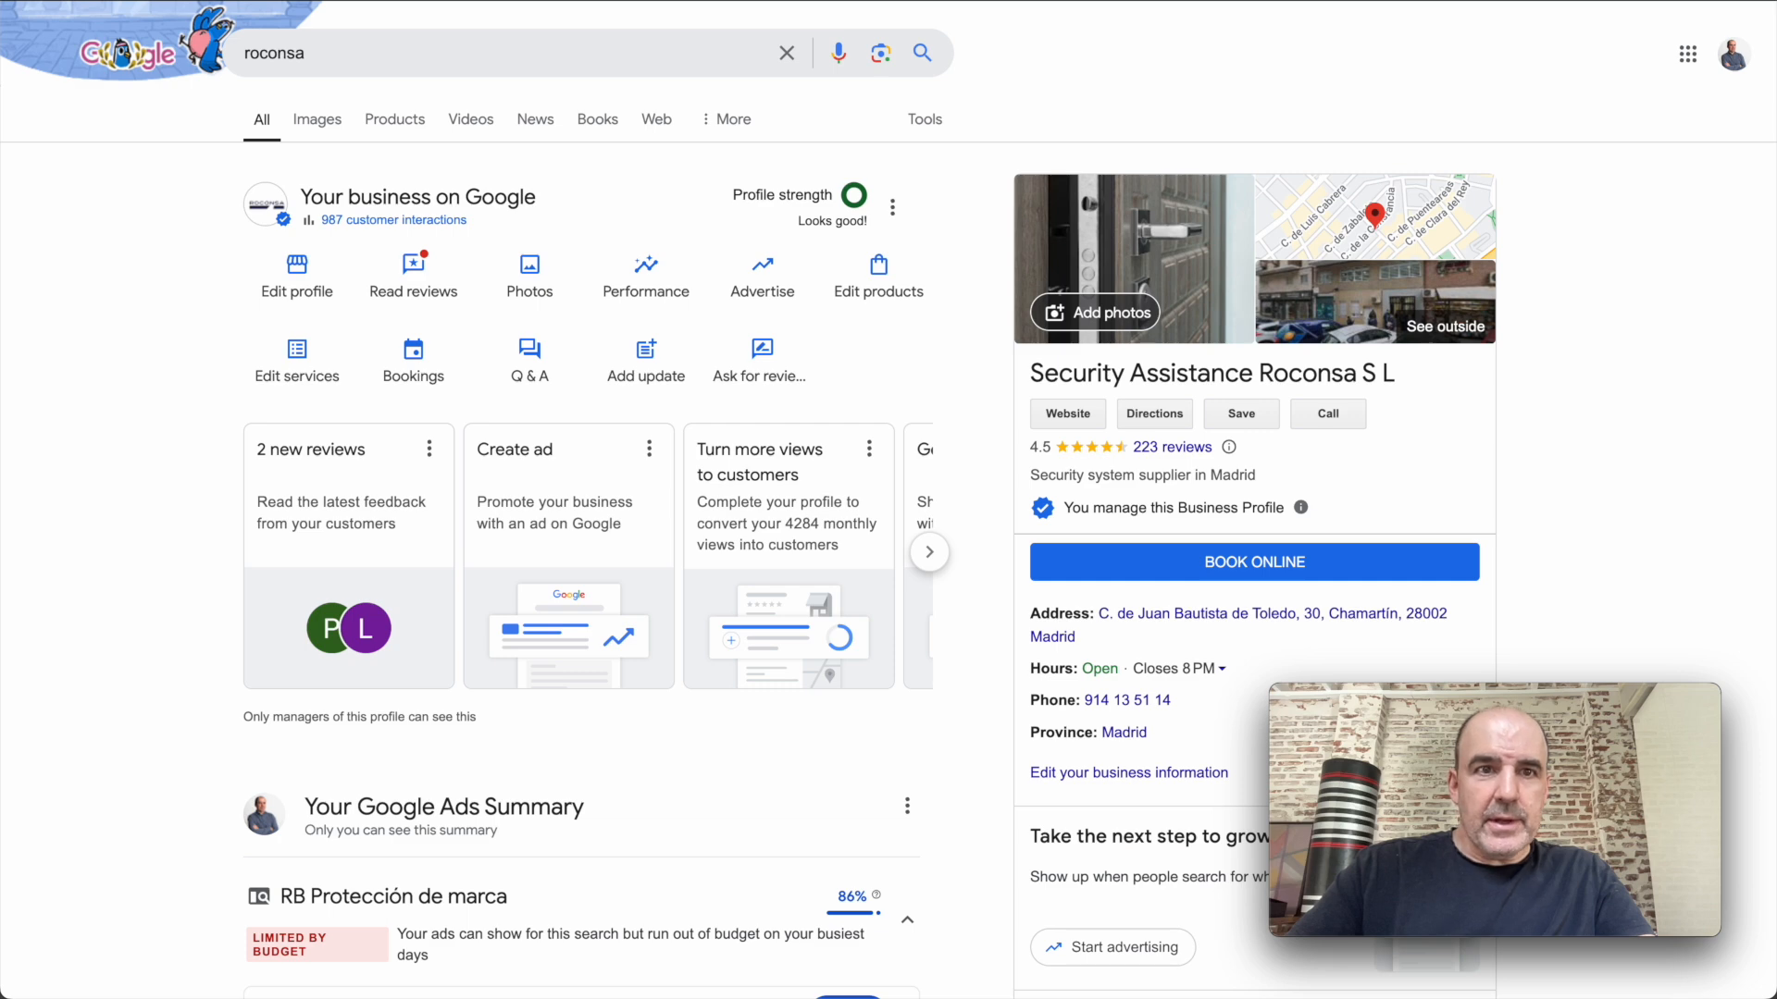
mouse_move(361, 19)
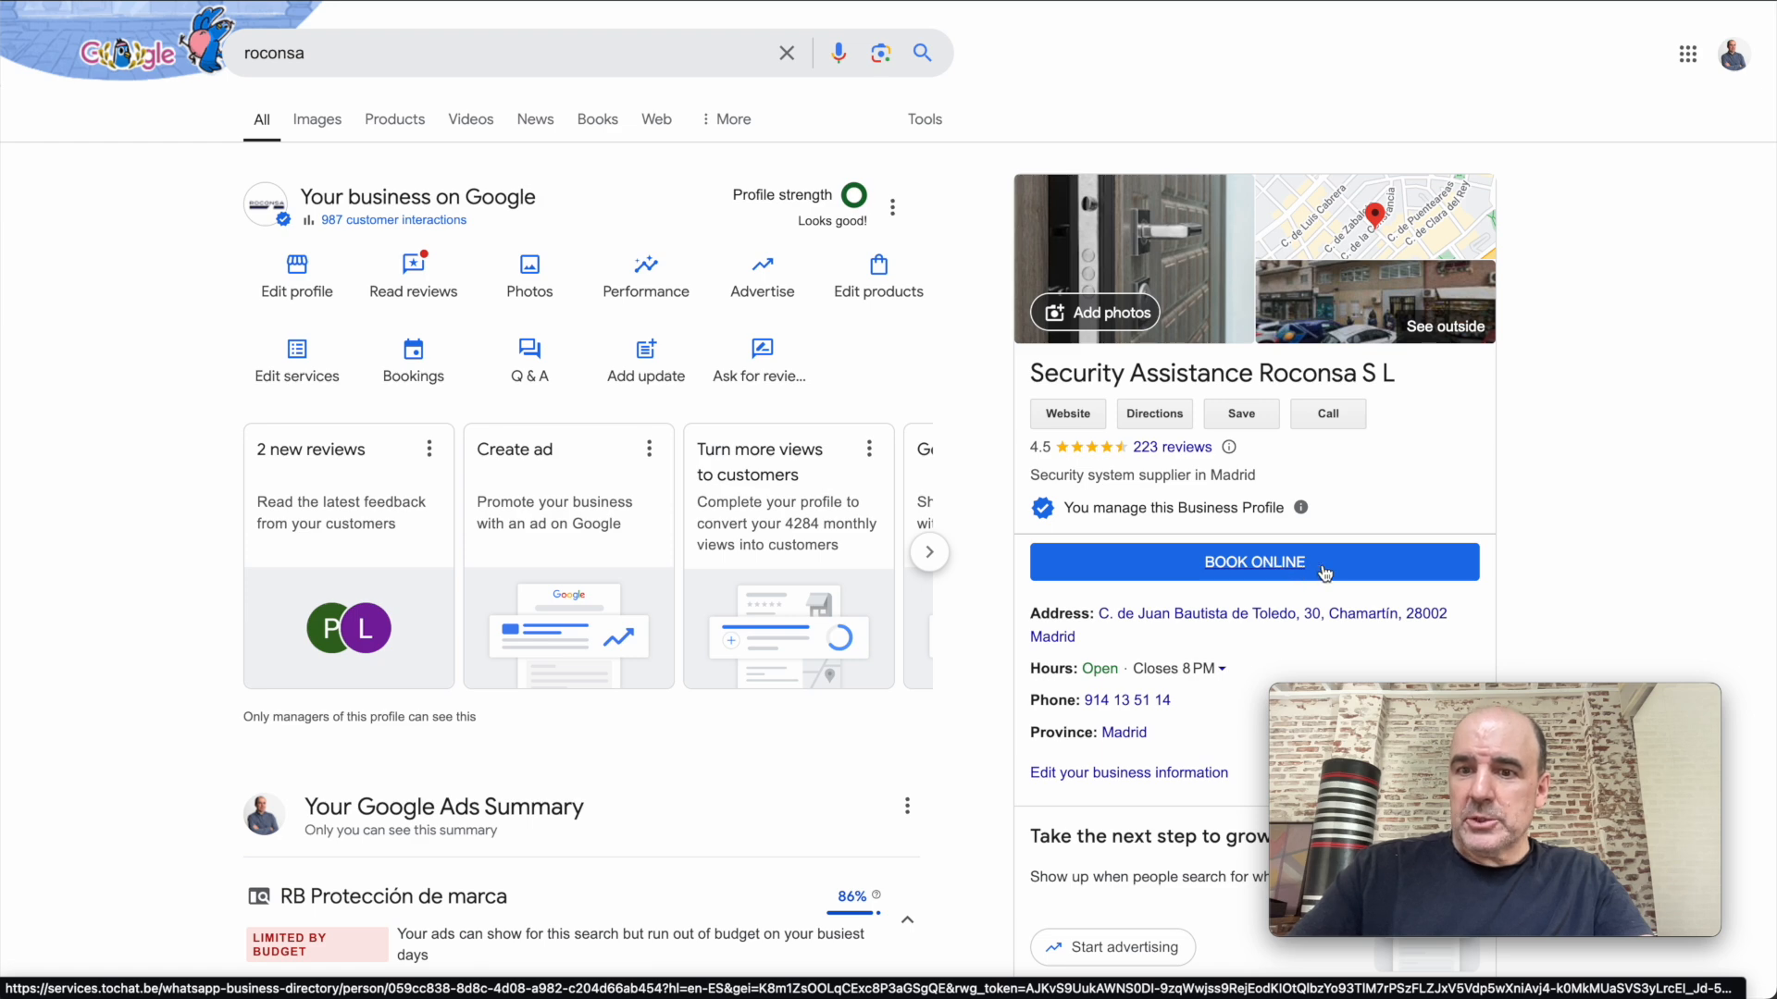
Open the Roconsa online booking landing page from the Book Online button on the Google profile
left_click(1253, 561)
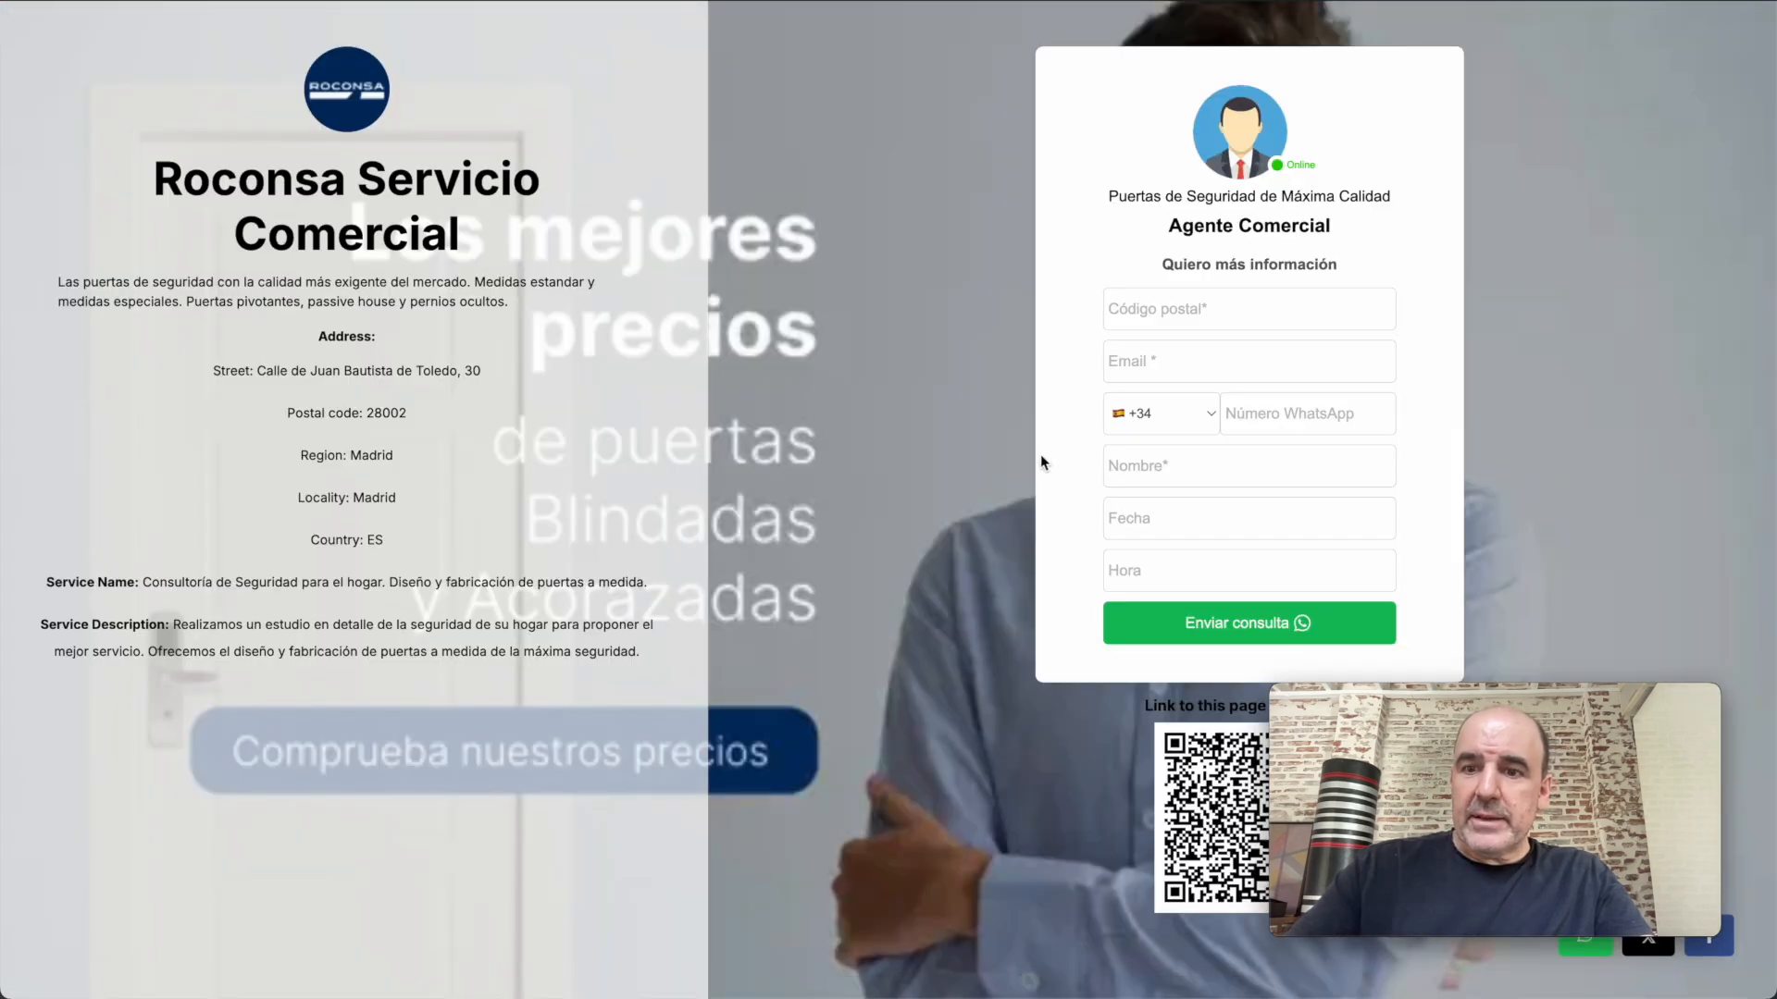
mouse_move(835, 441)
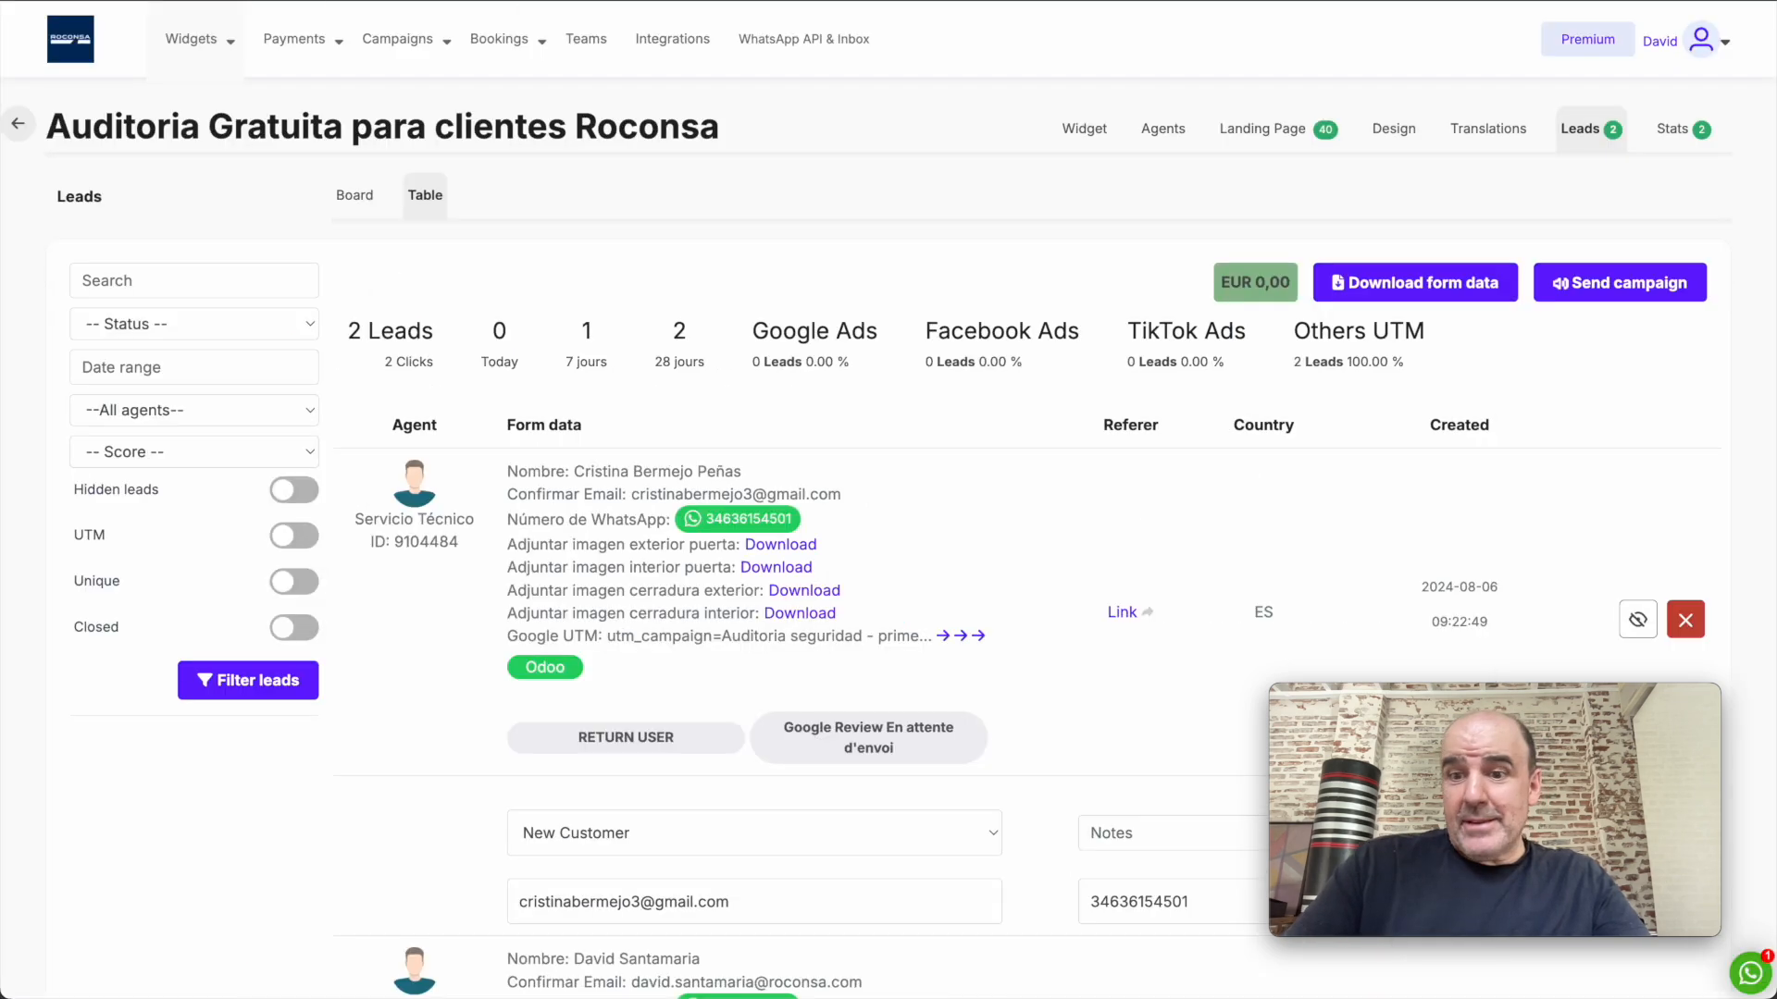
Go to My widgets and edit Roconsa Servicio Comercial, showing its Landing Page settings
left_click(191, 39)
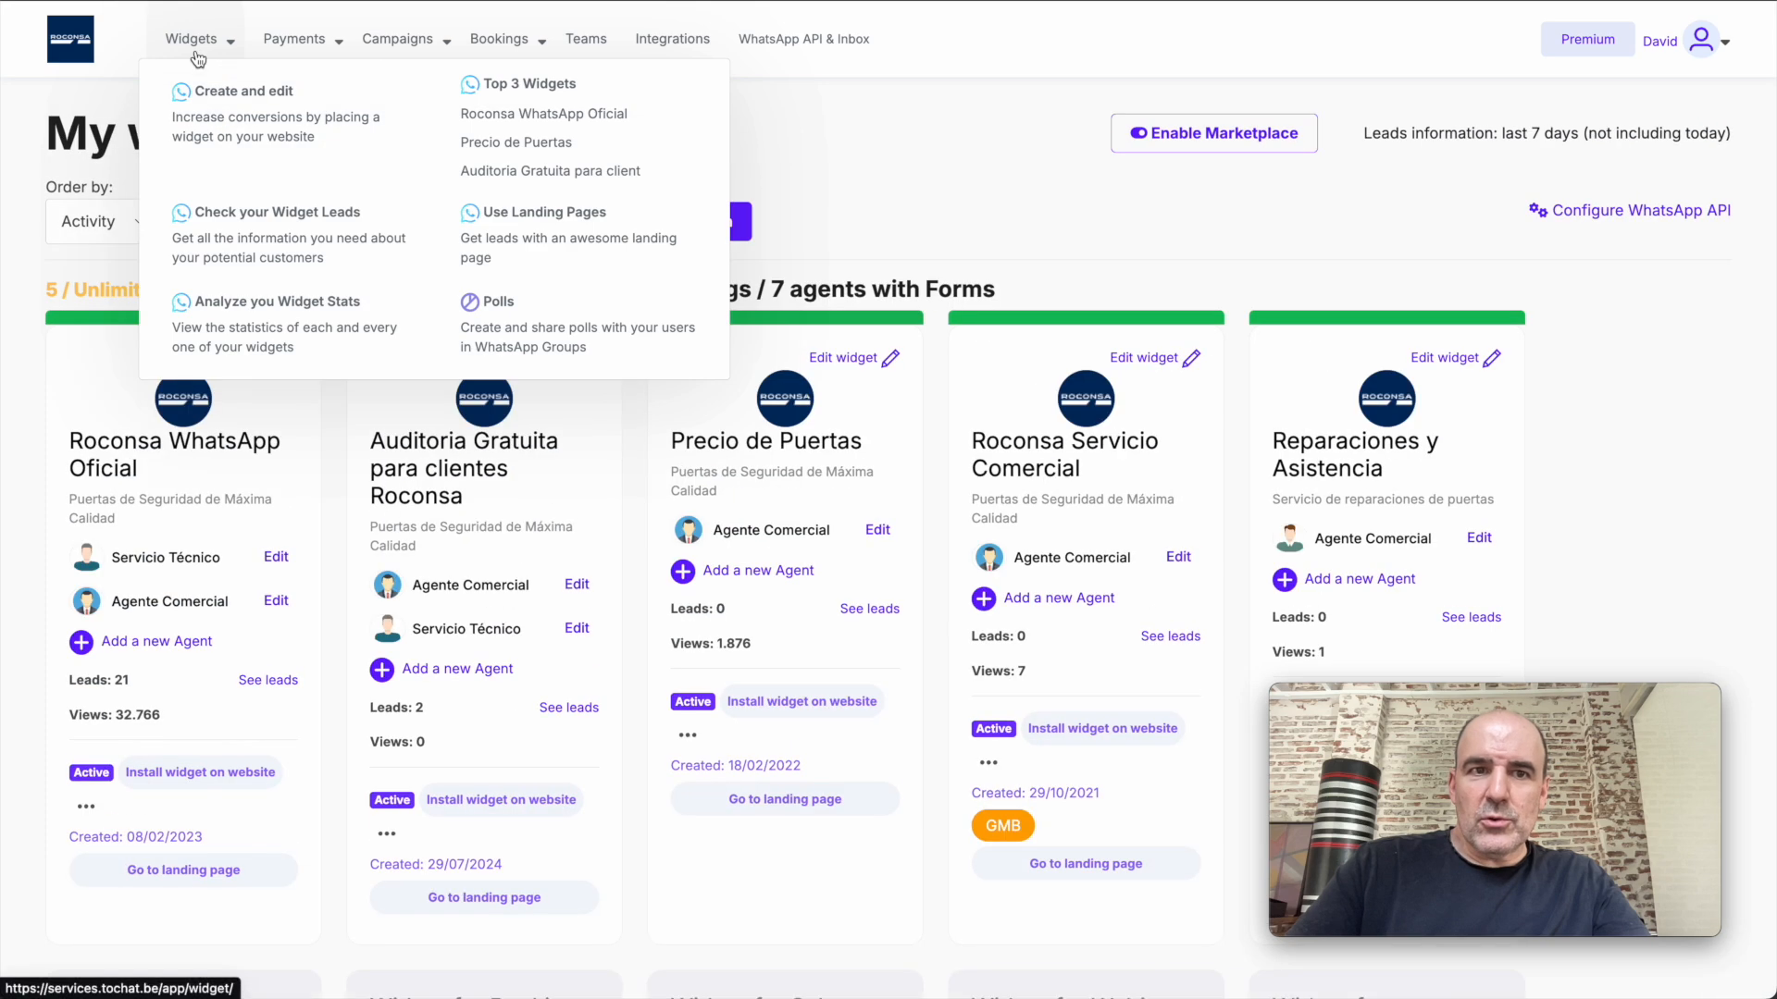
left_click(191, 39)
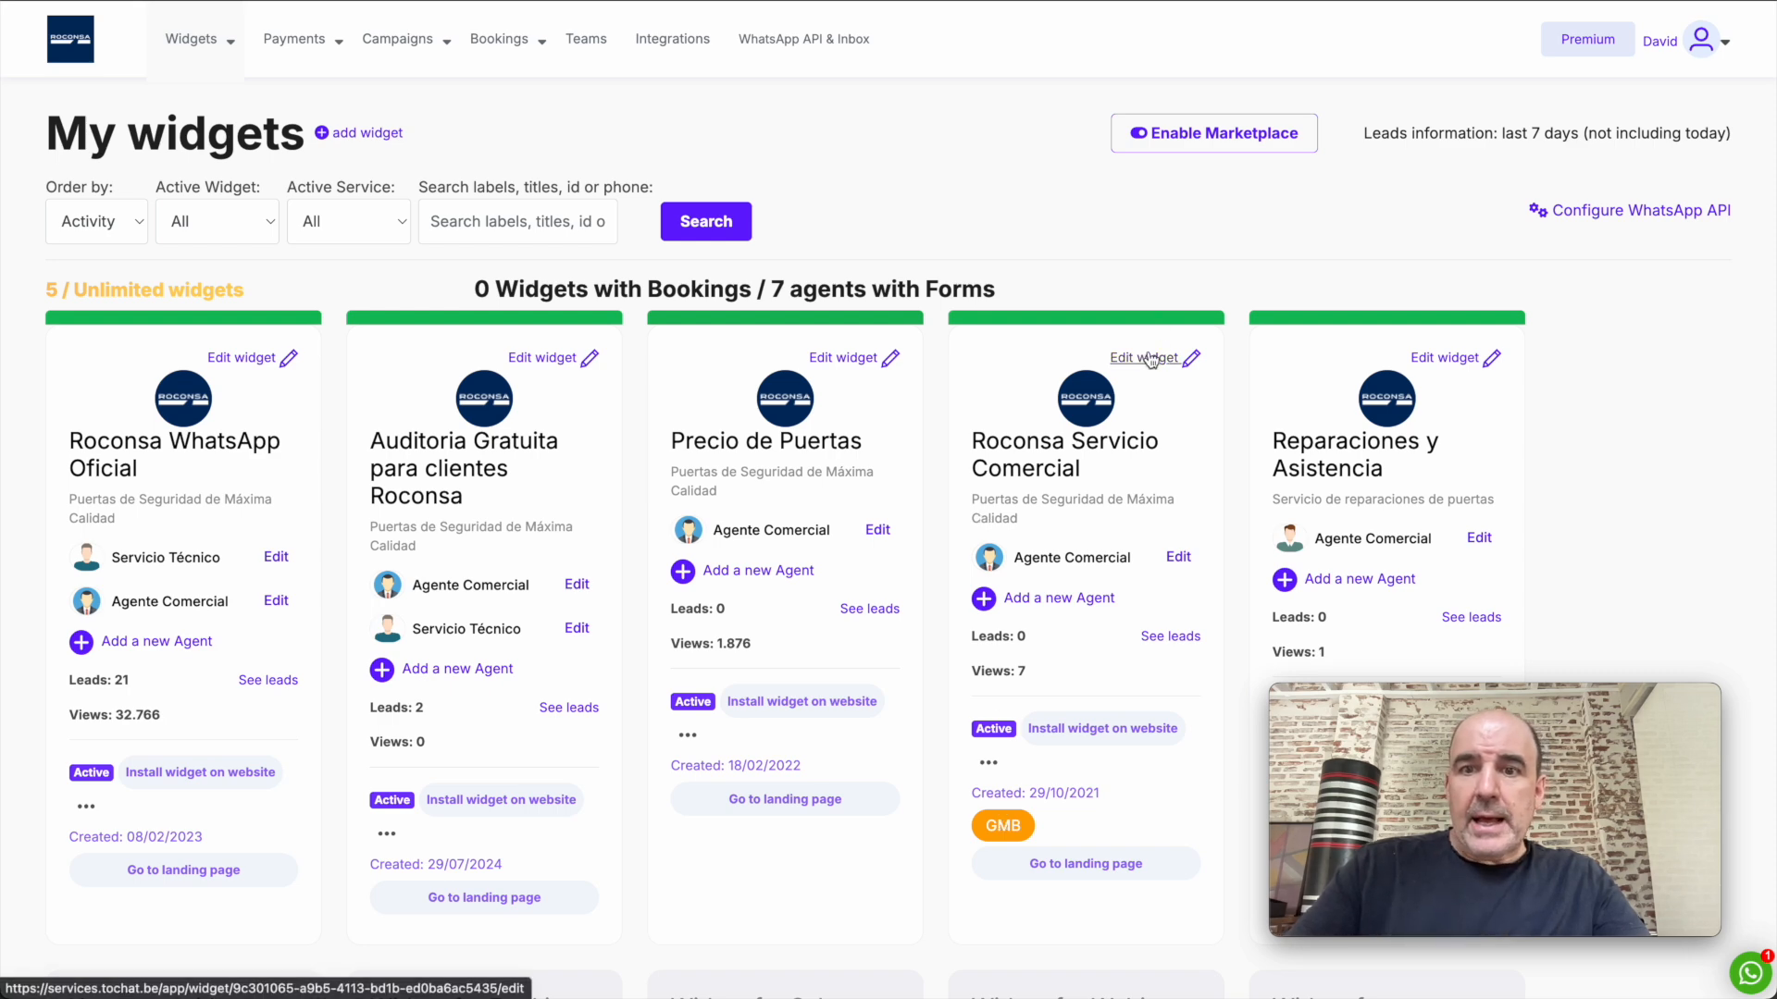
left_click(1147, 357)
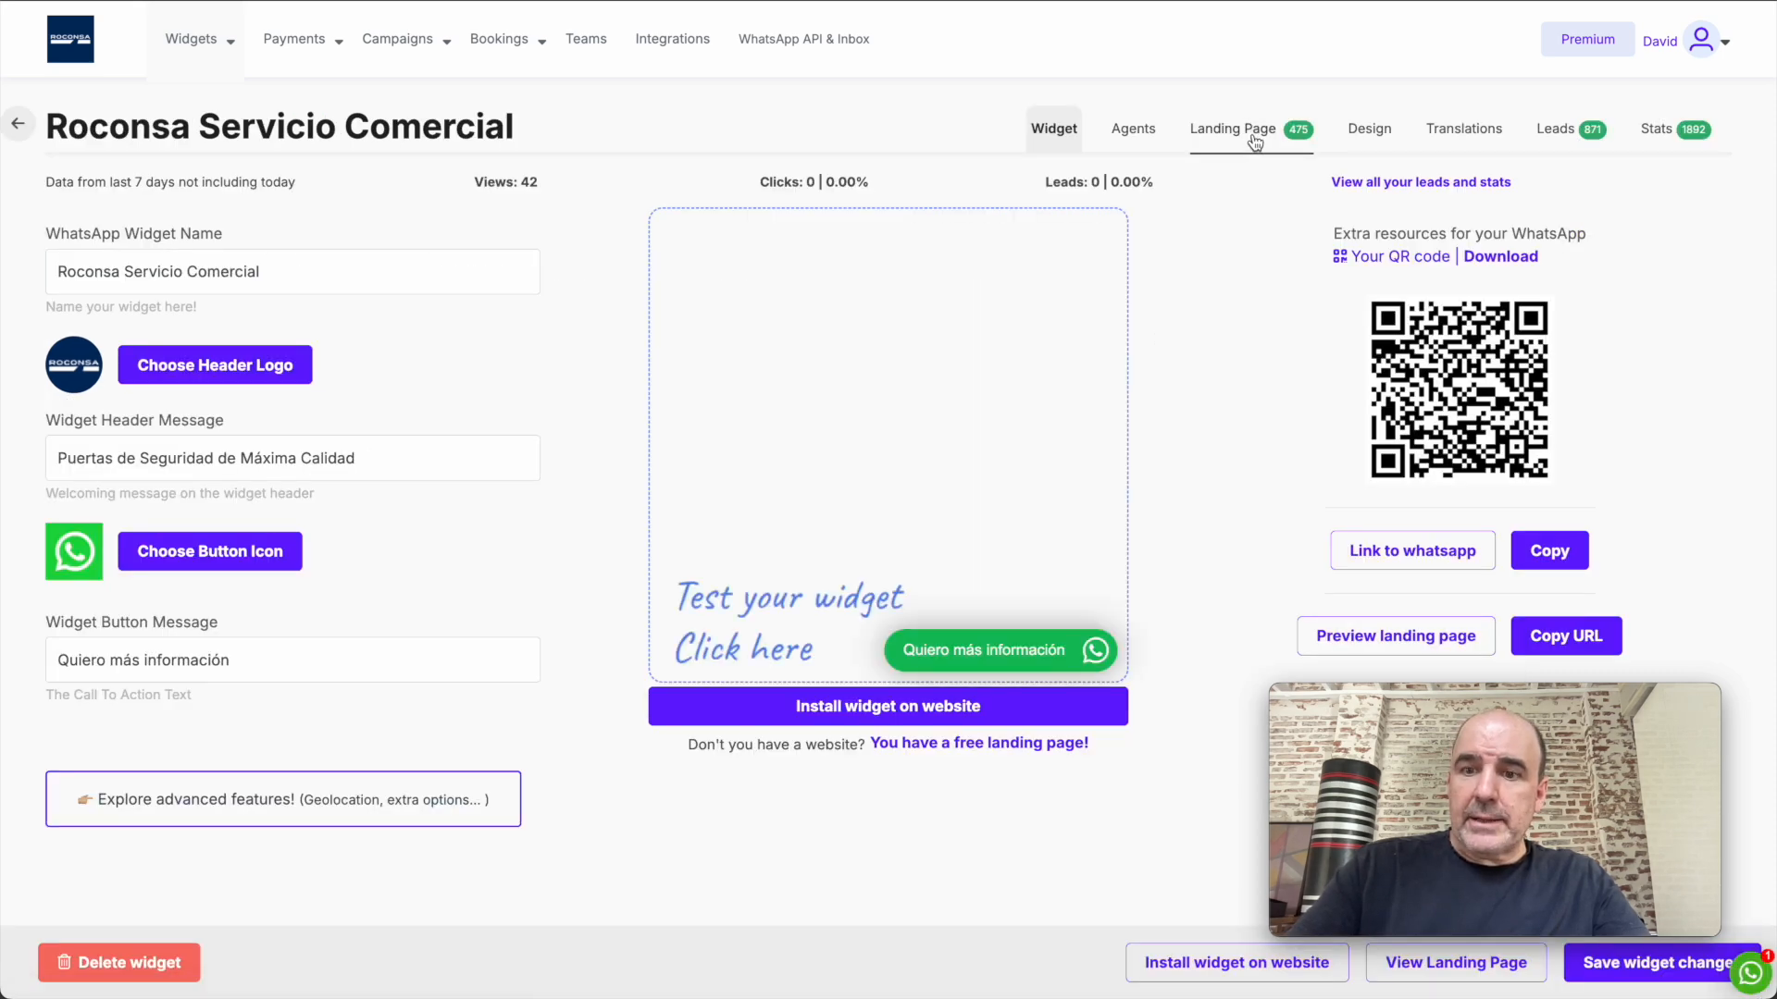
left_click(1229, 128)
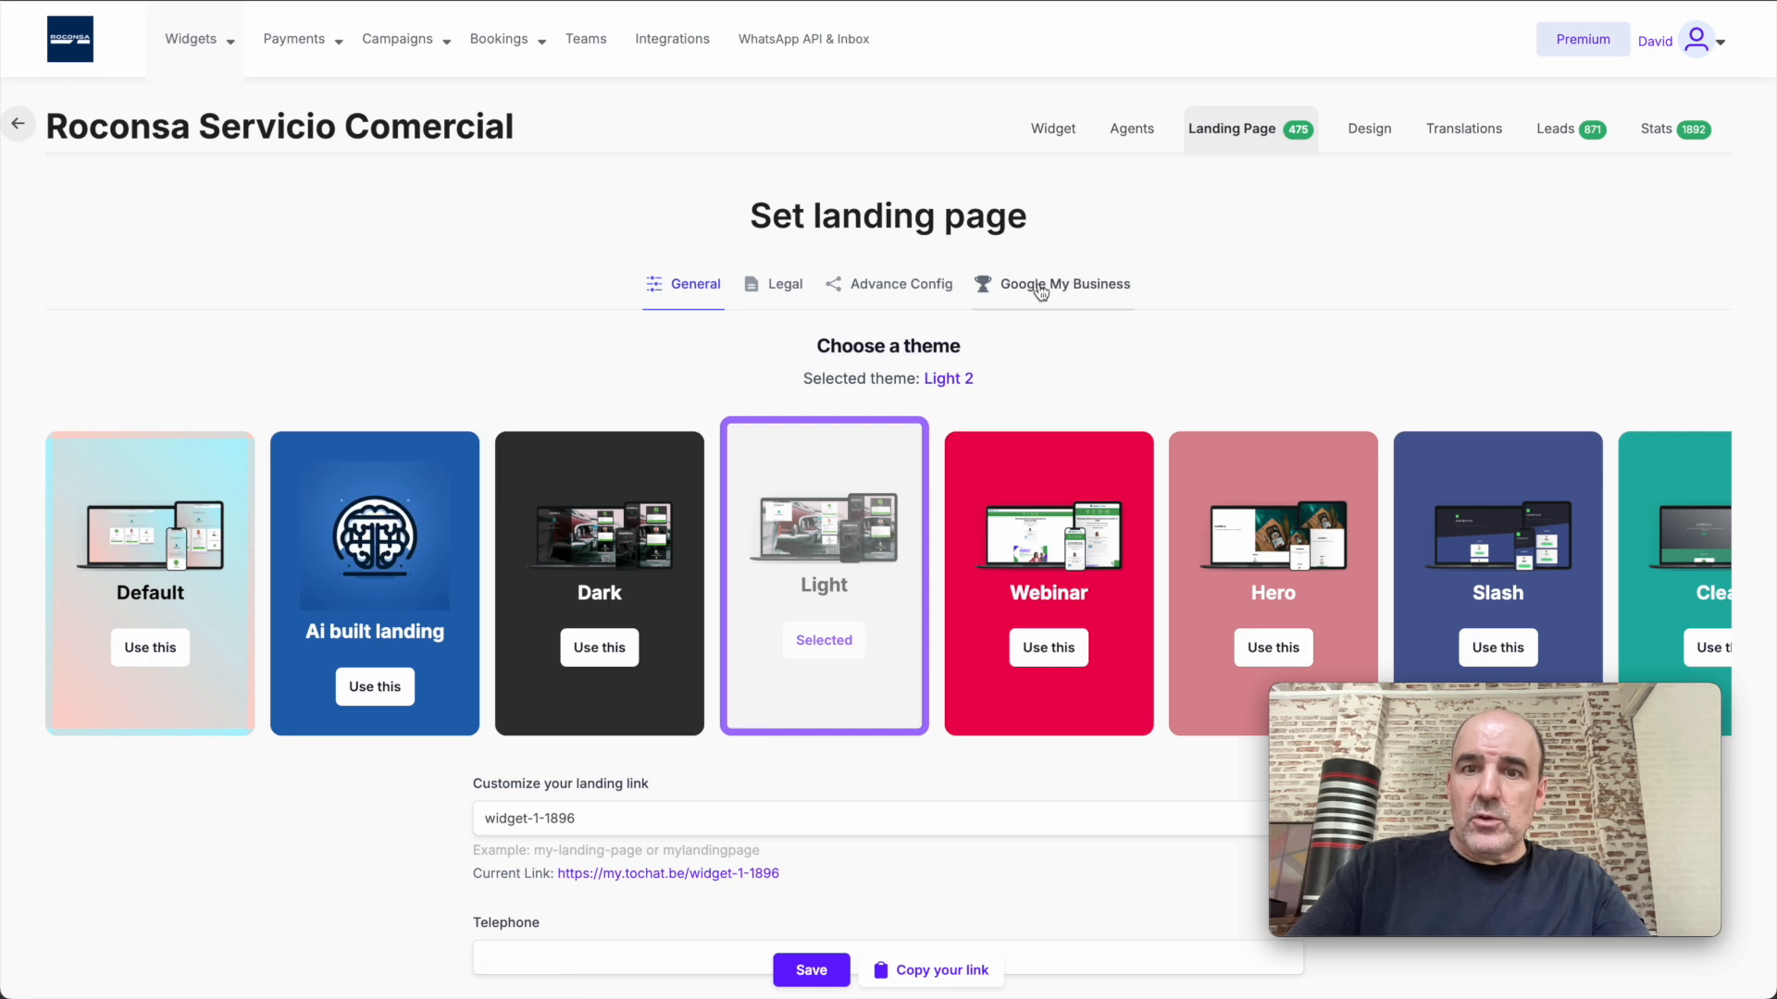
Save the Google My Business settings with Show in Google Reservation kept on and the Madrid address
left_click(1062, 284)
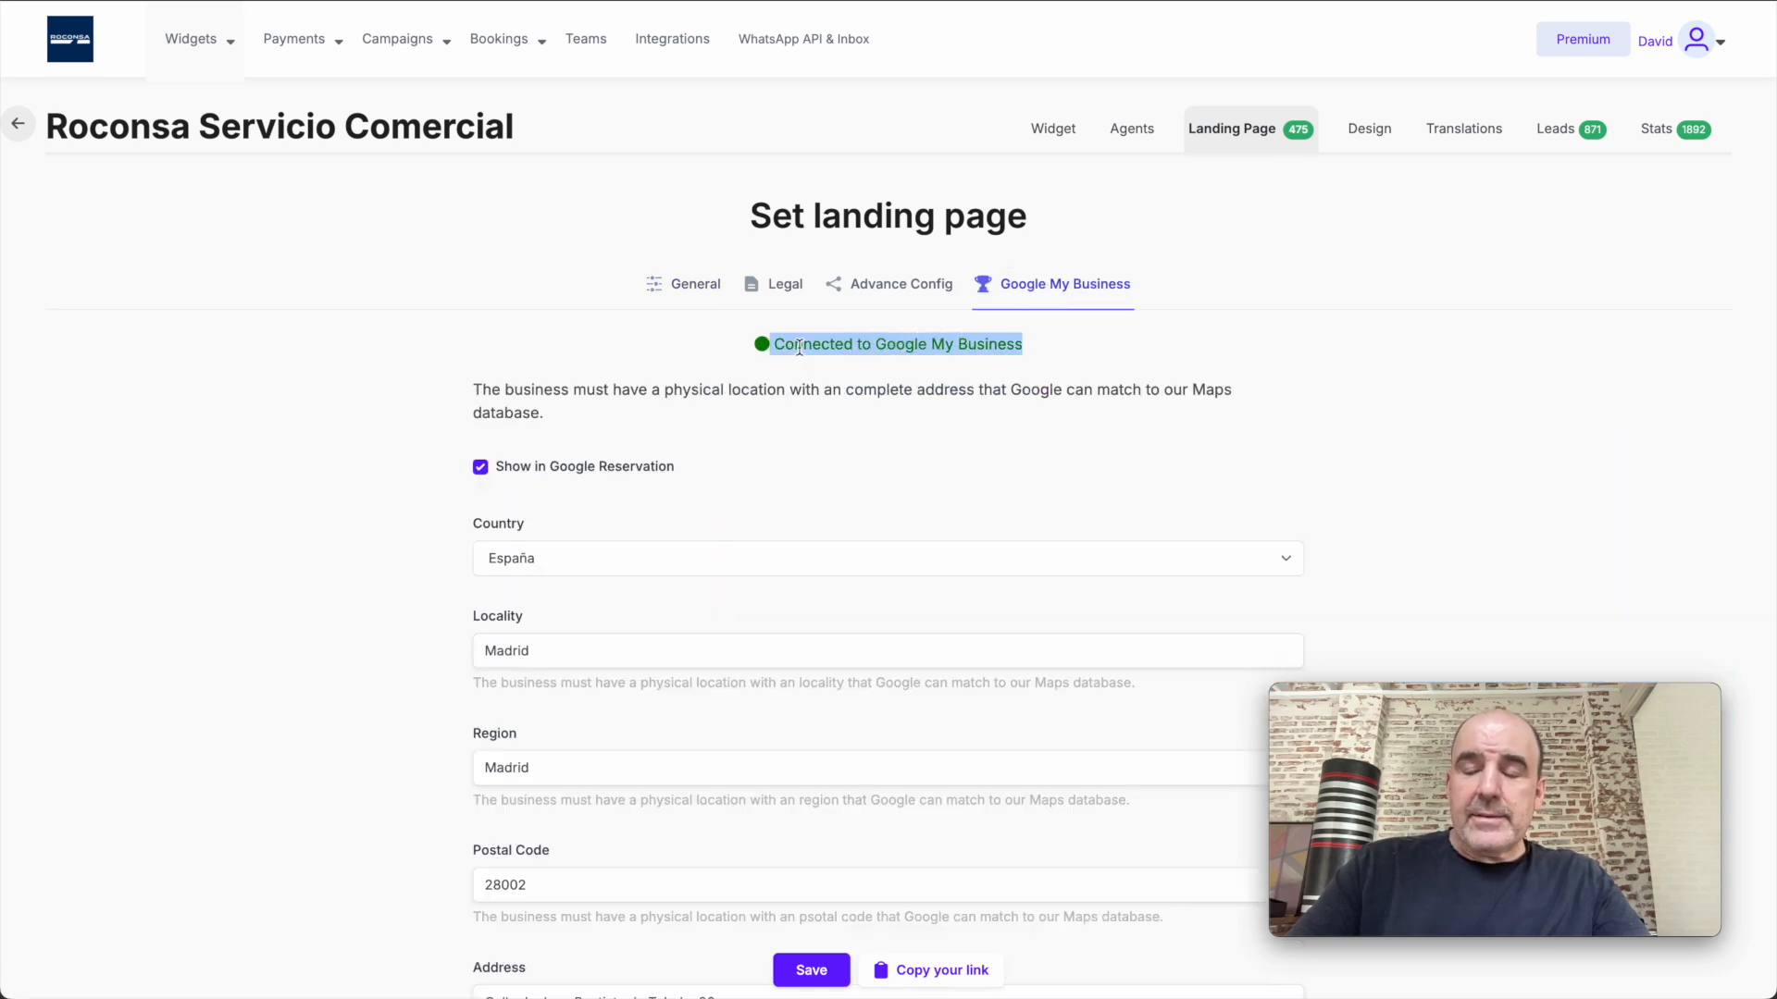
scroll("down", 3)
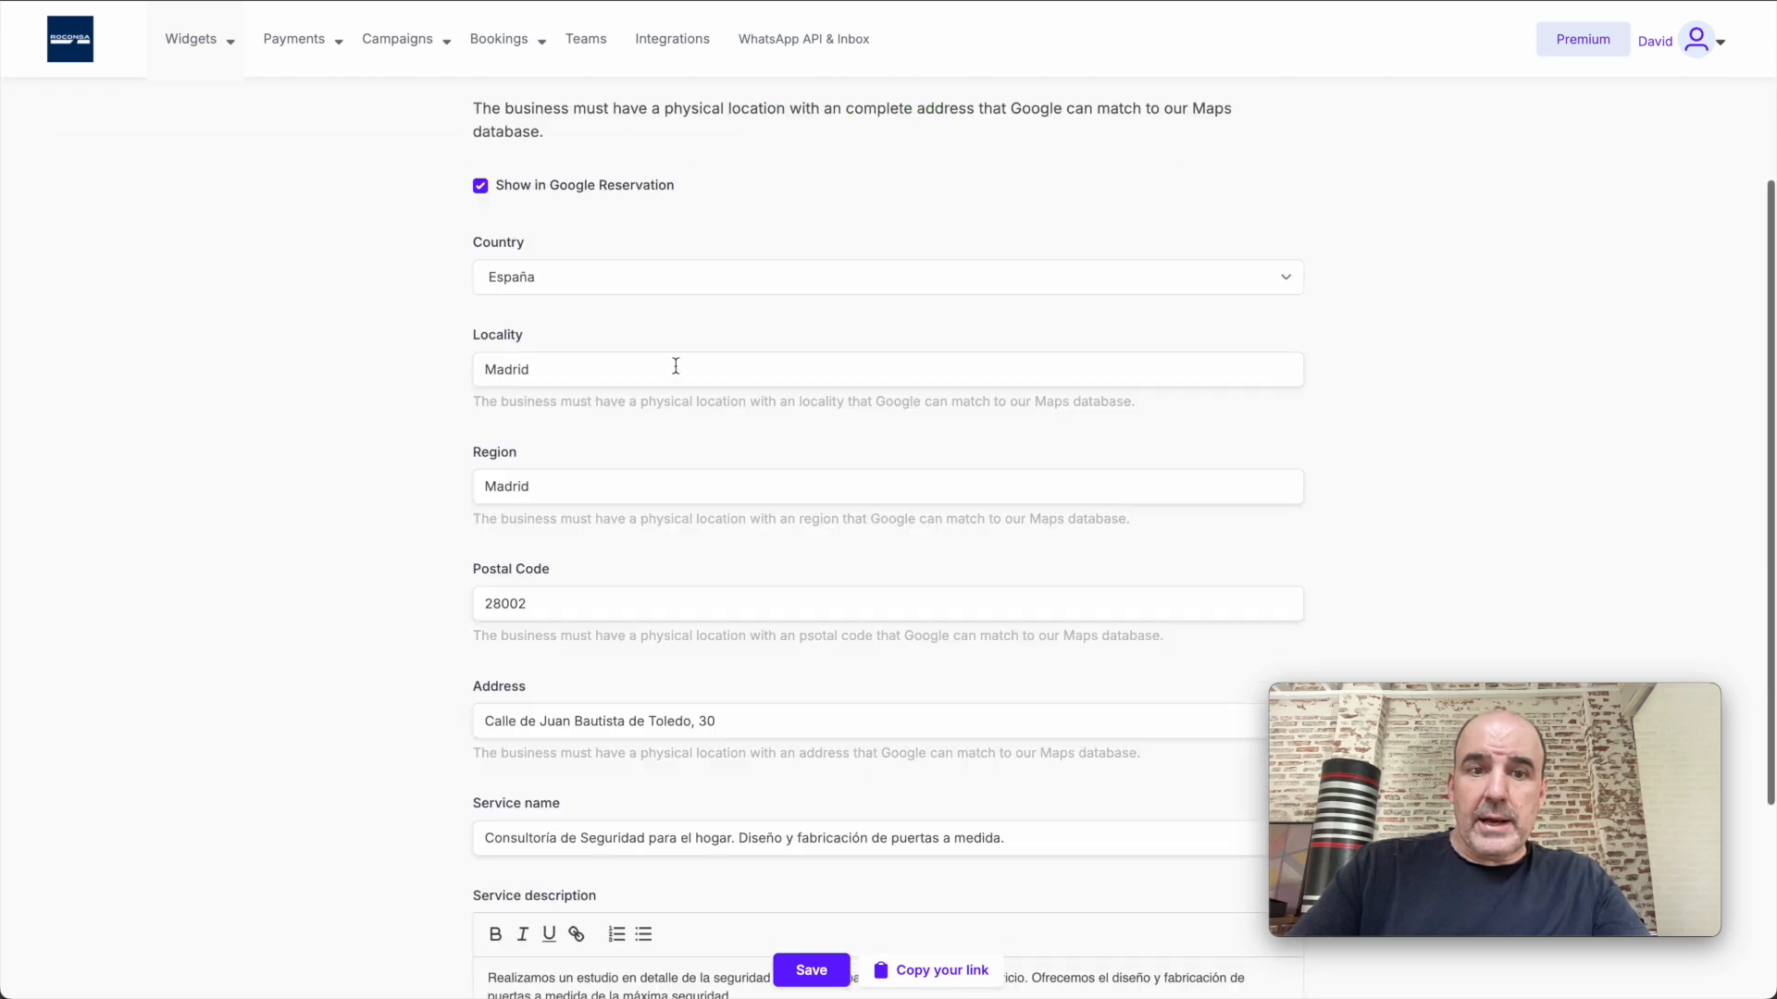
scroll("down", 3)
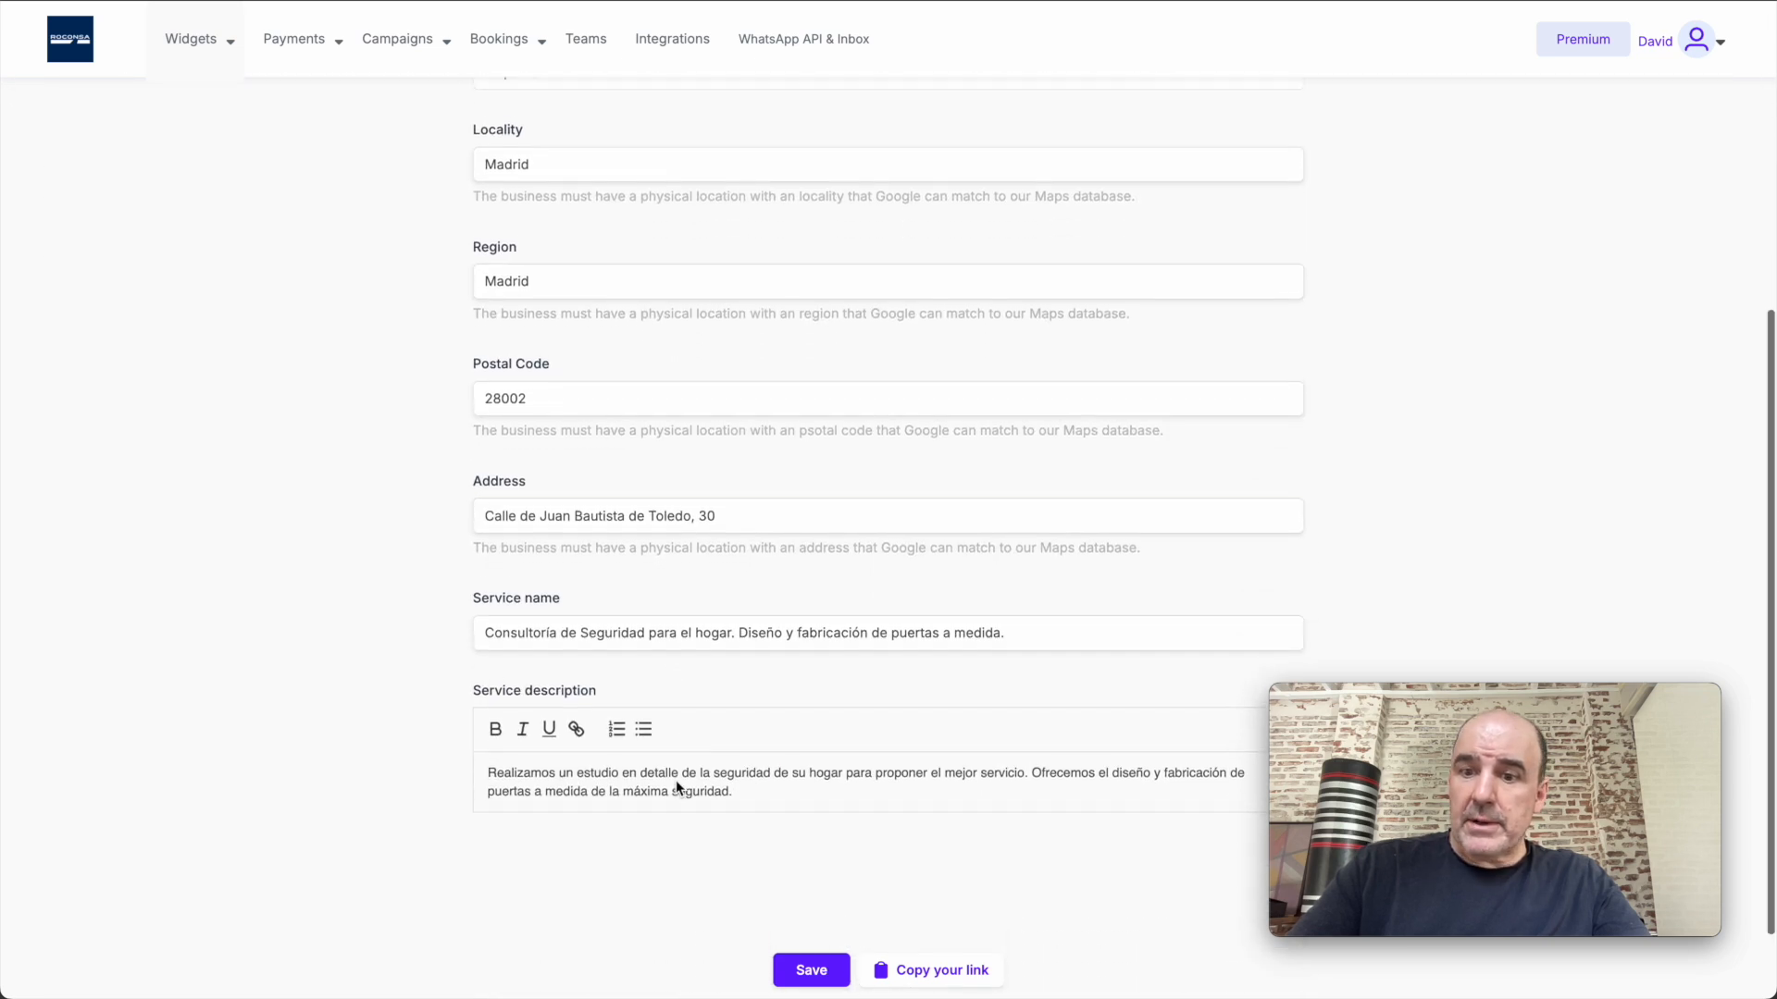
scroll("up", 3)
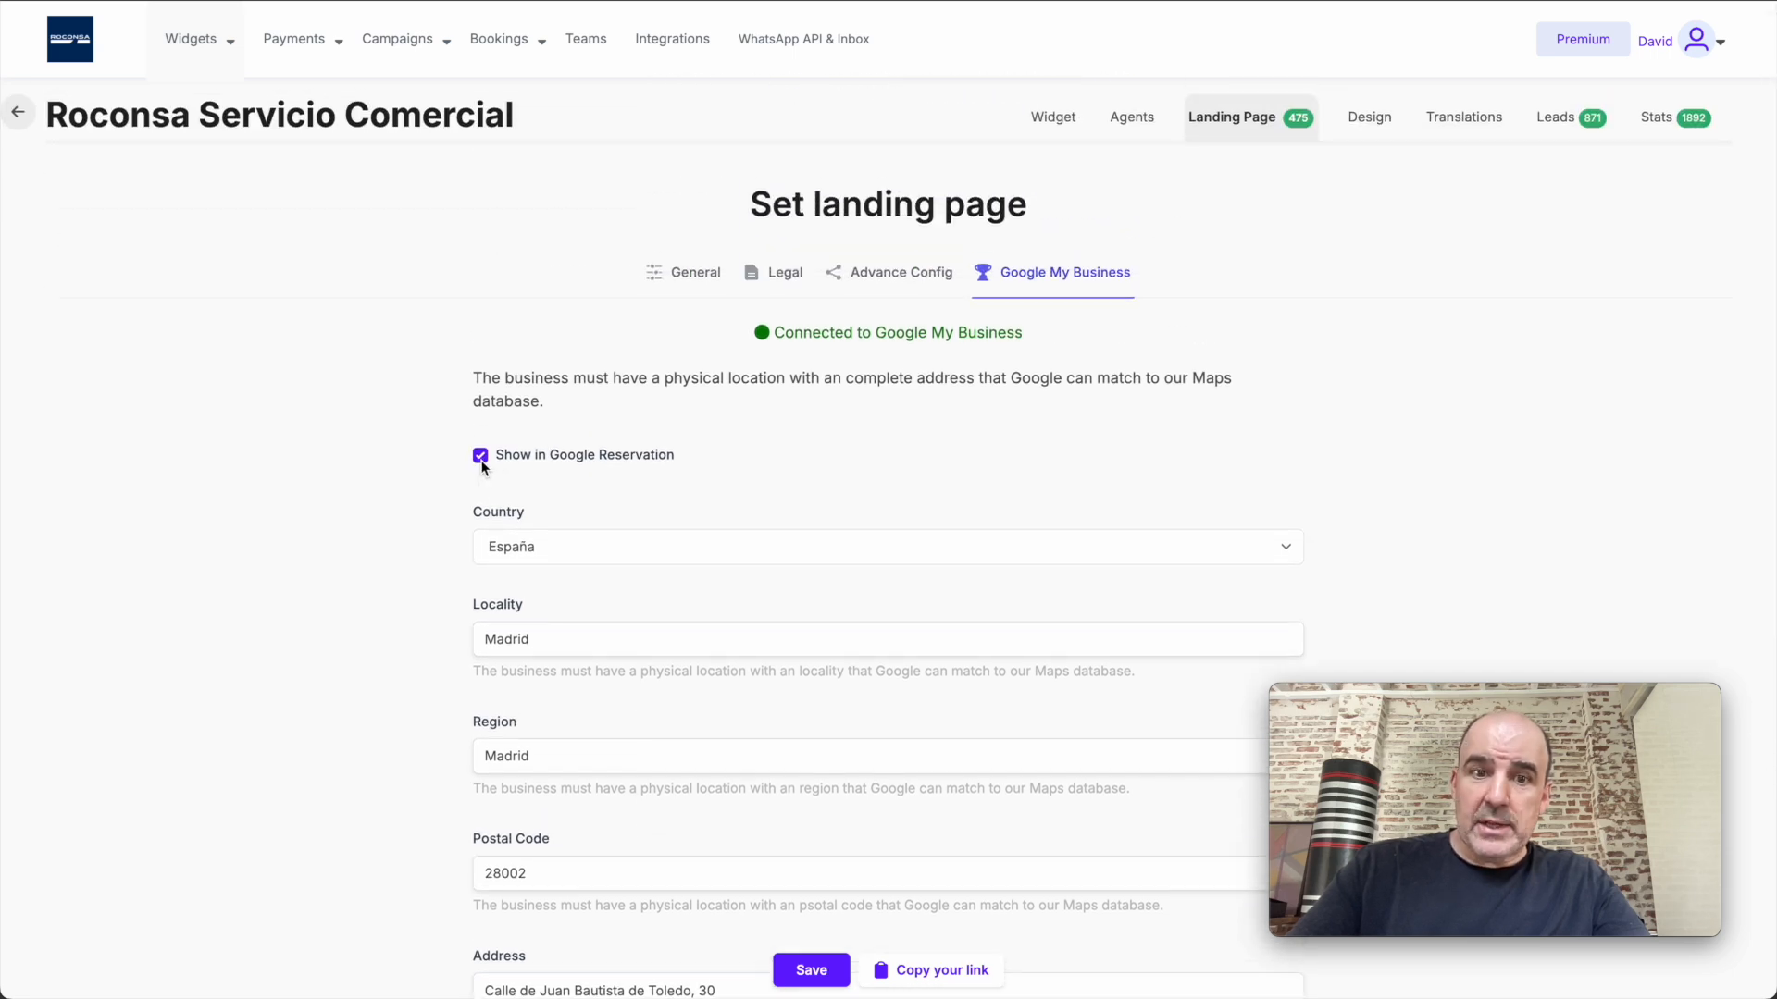
left_click(810, 970)
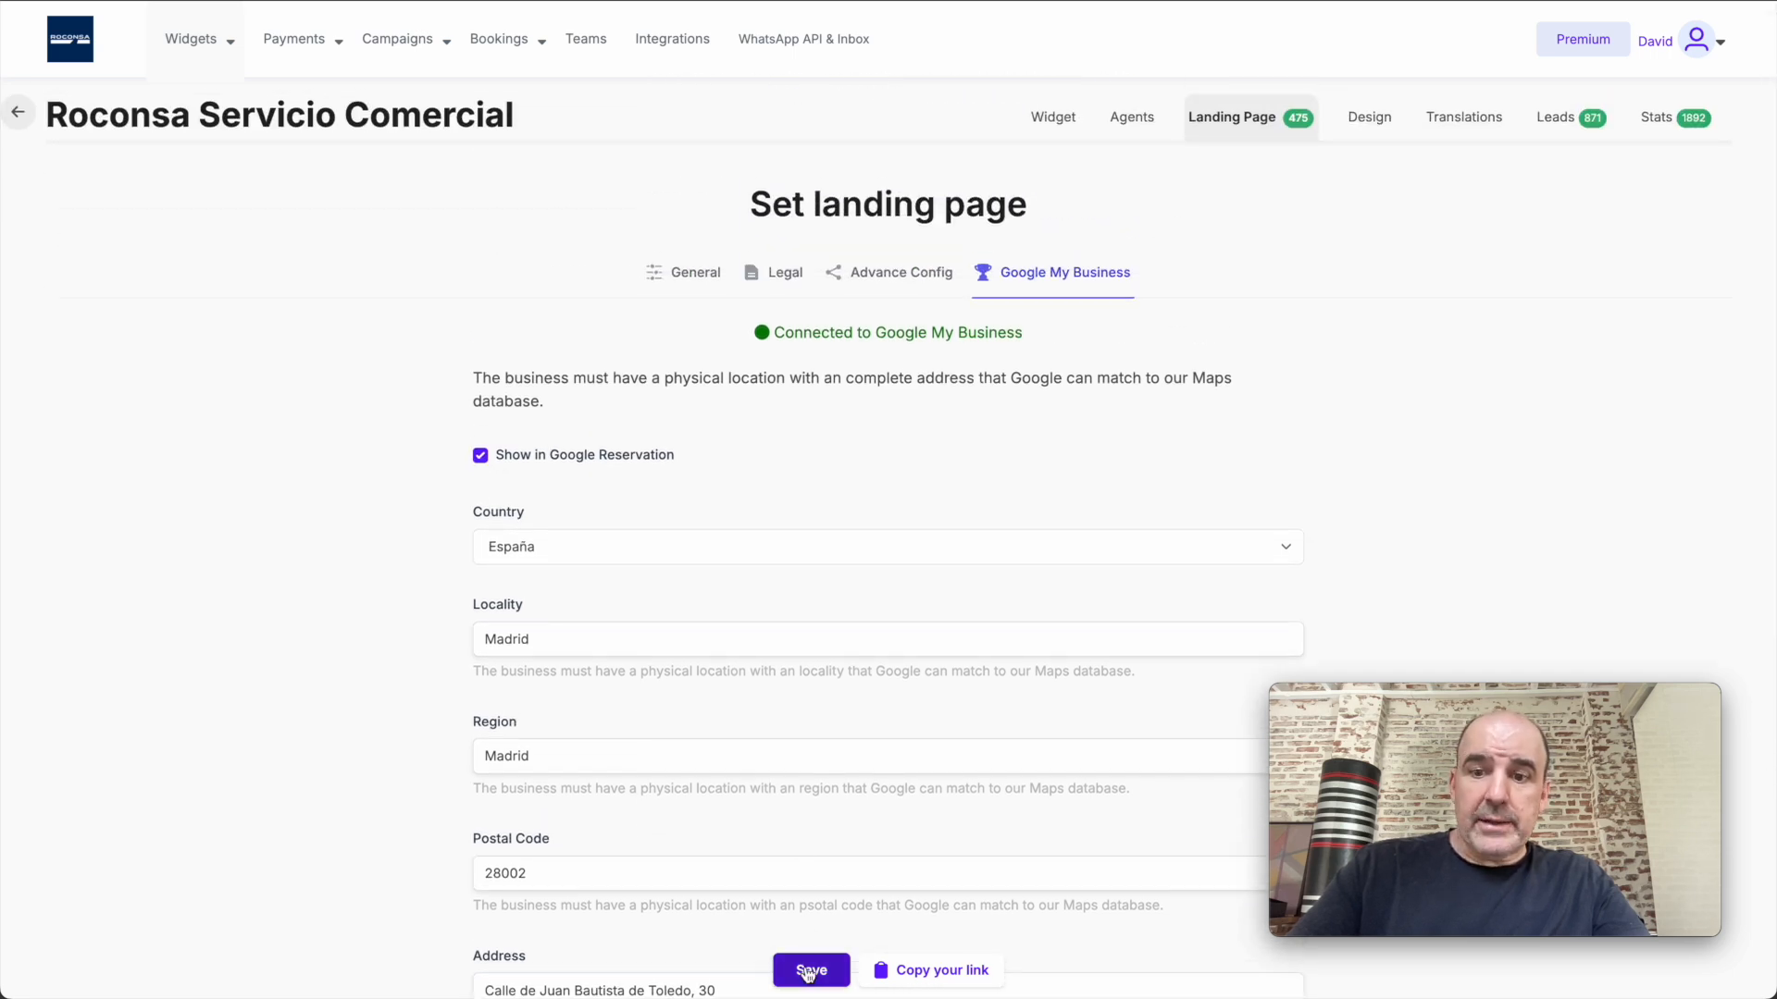
Review the country, locality, region, postal code, address and service fields, then return to My widgets
scroll("down", 3)
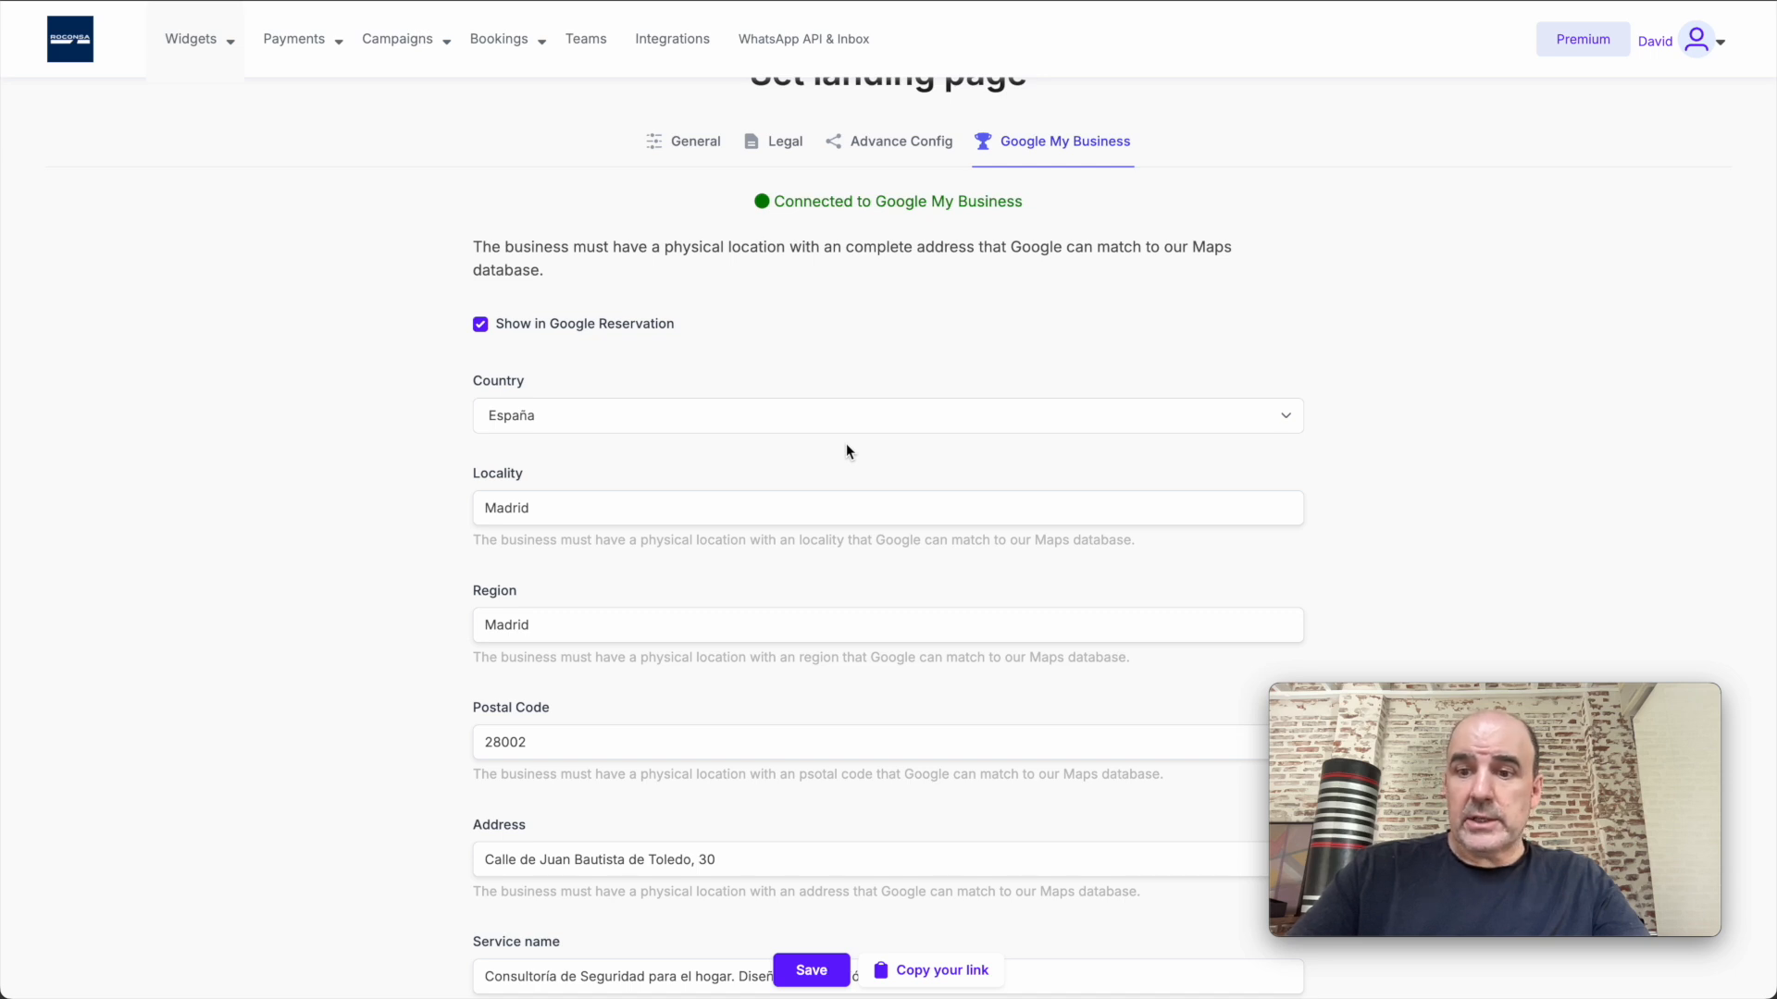
mouse_move(489, 421)
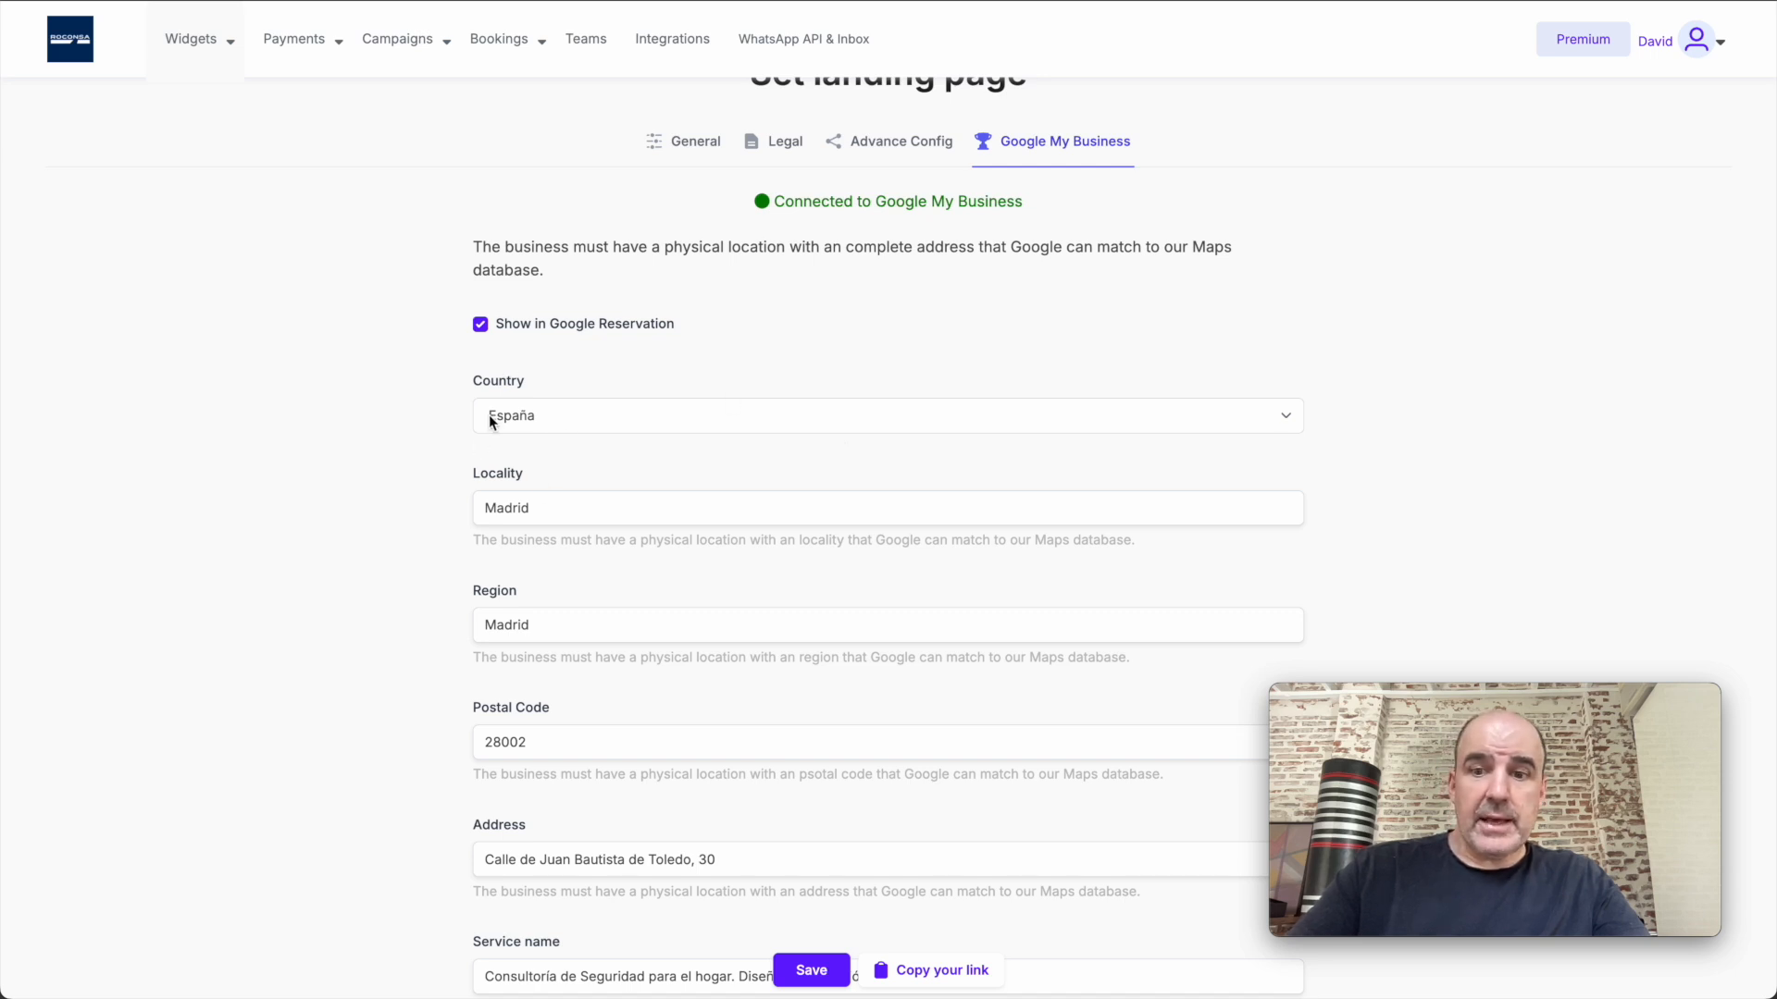
scroll("down", 3)
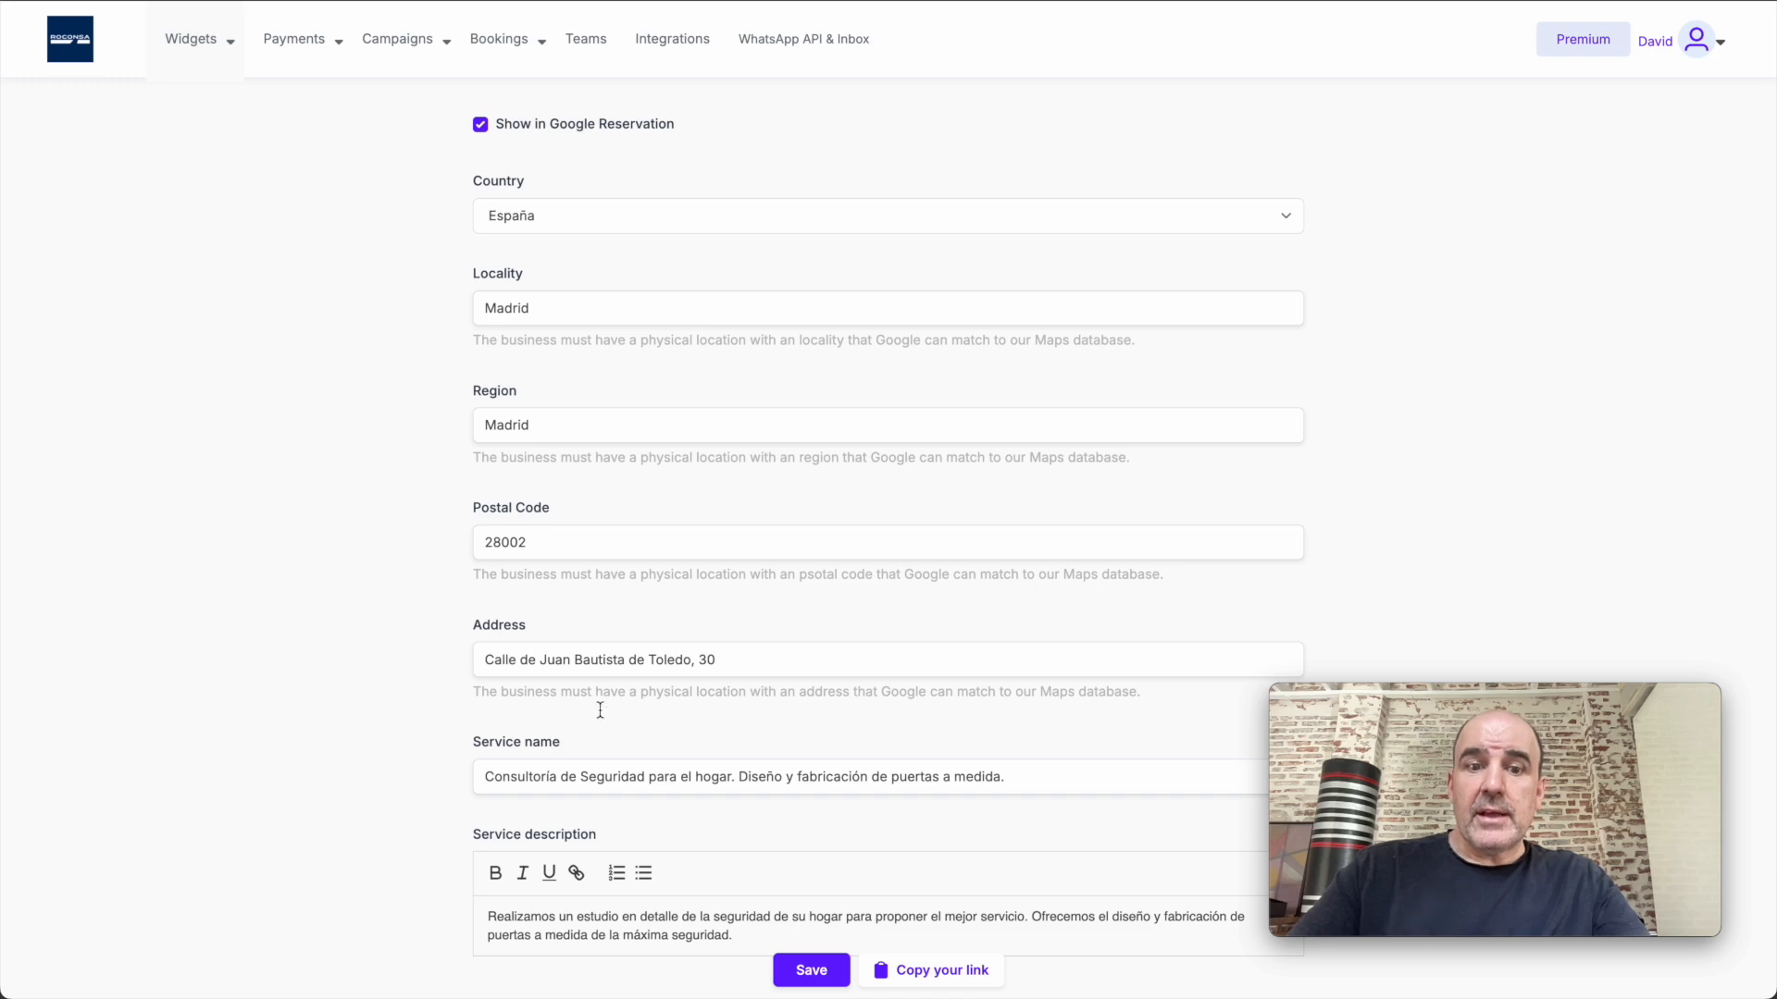
mouse_move(597, 526)
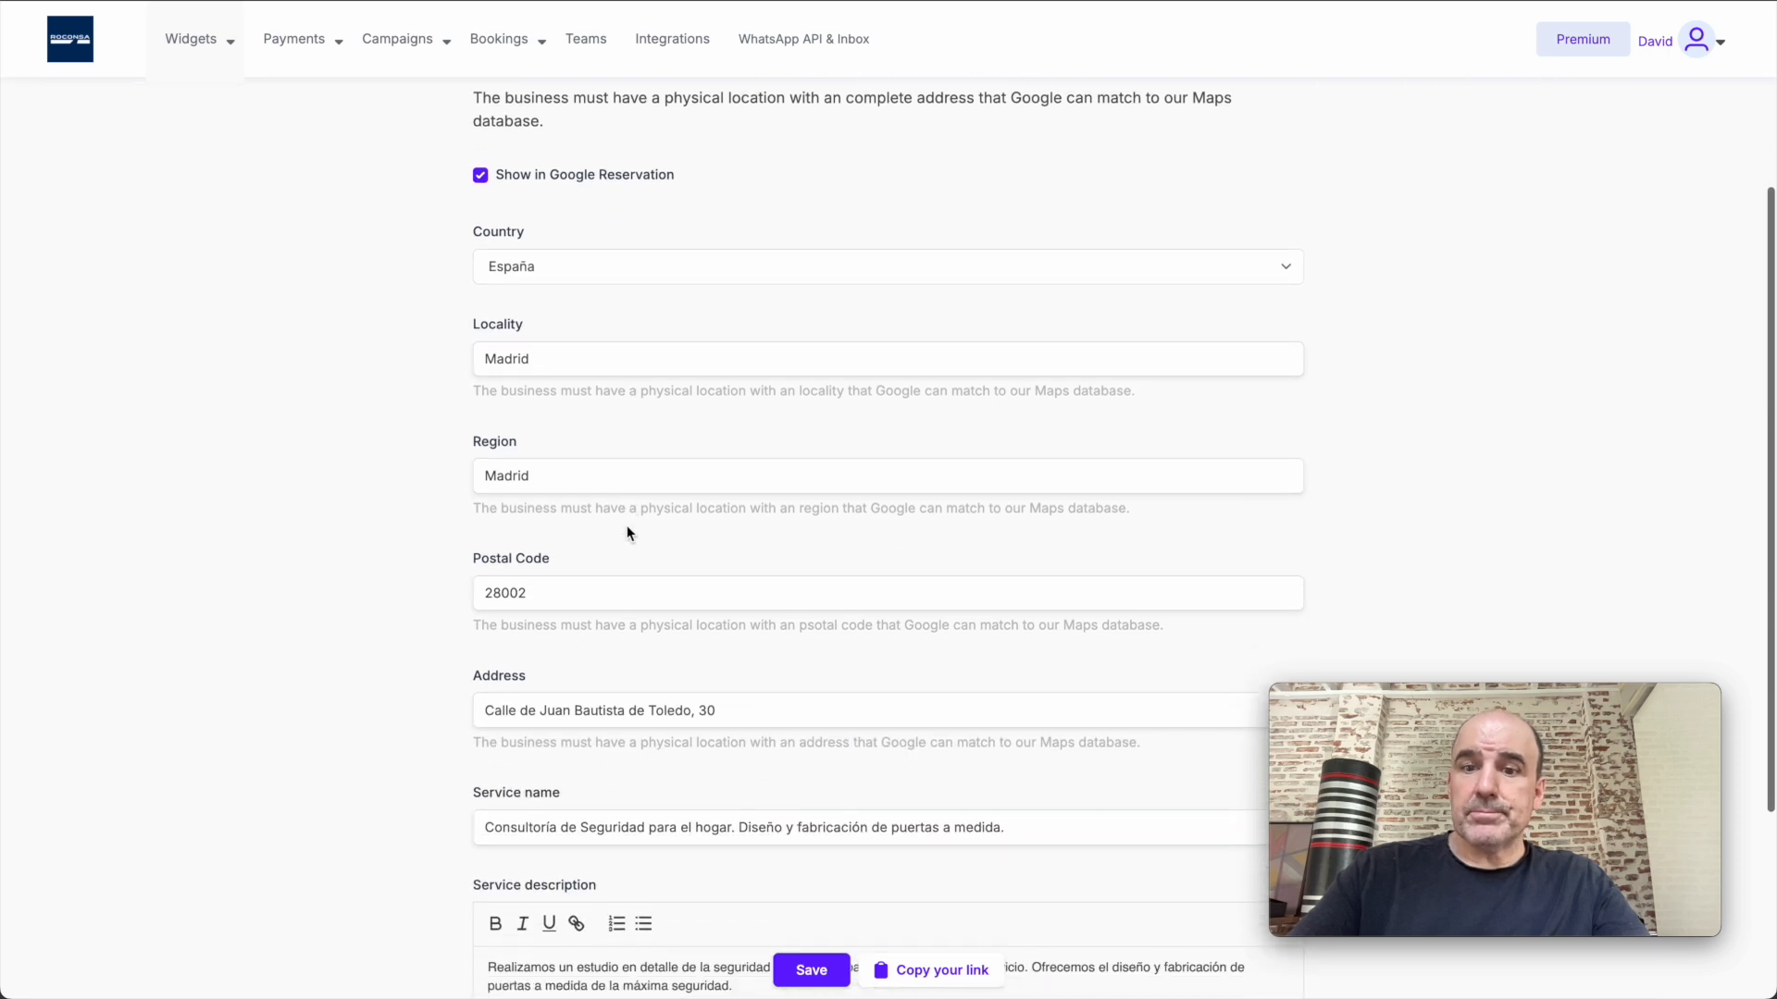
scroll("down", 3)
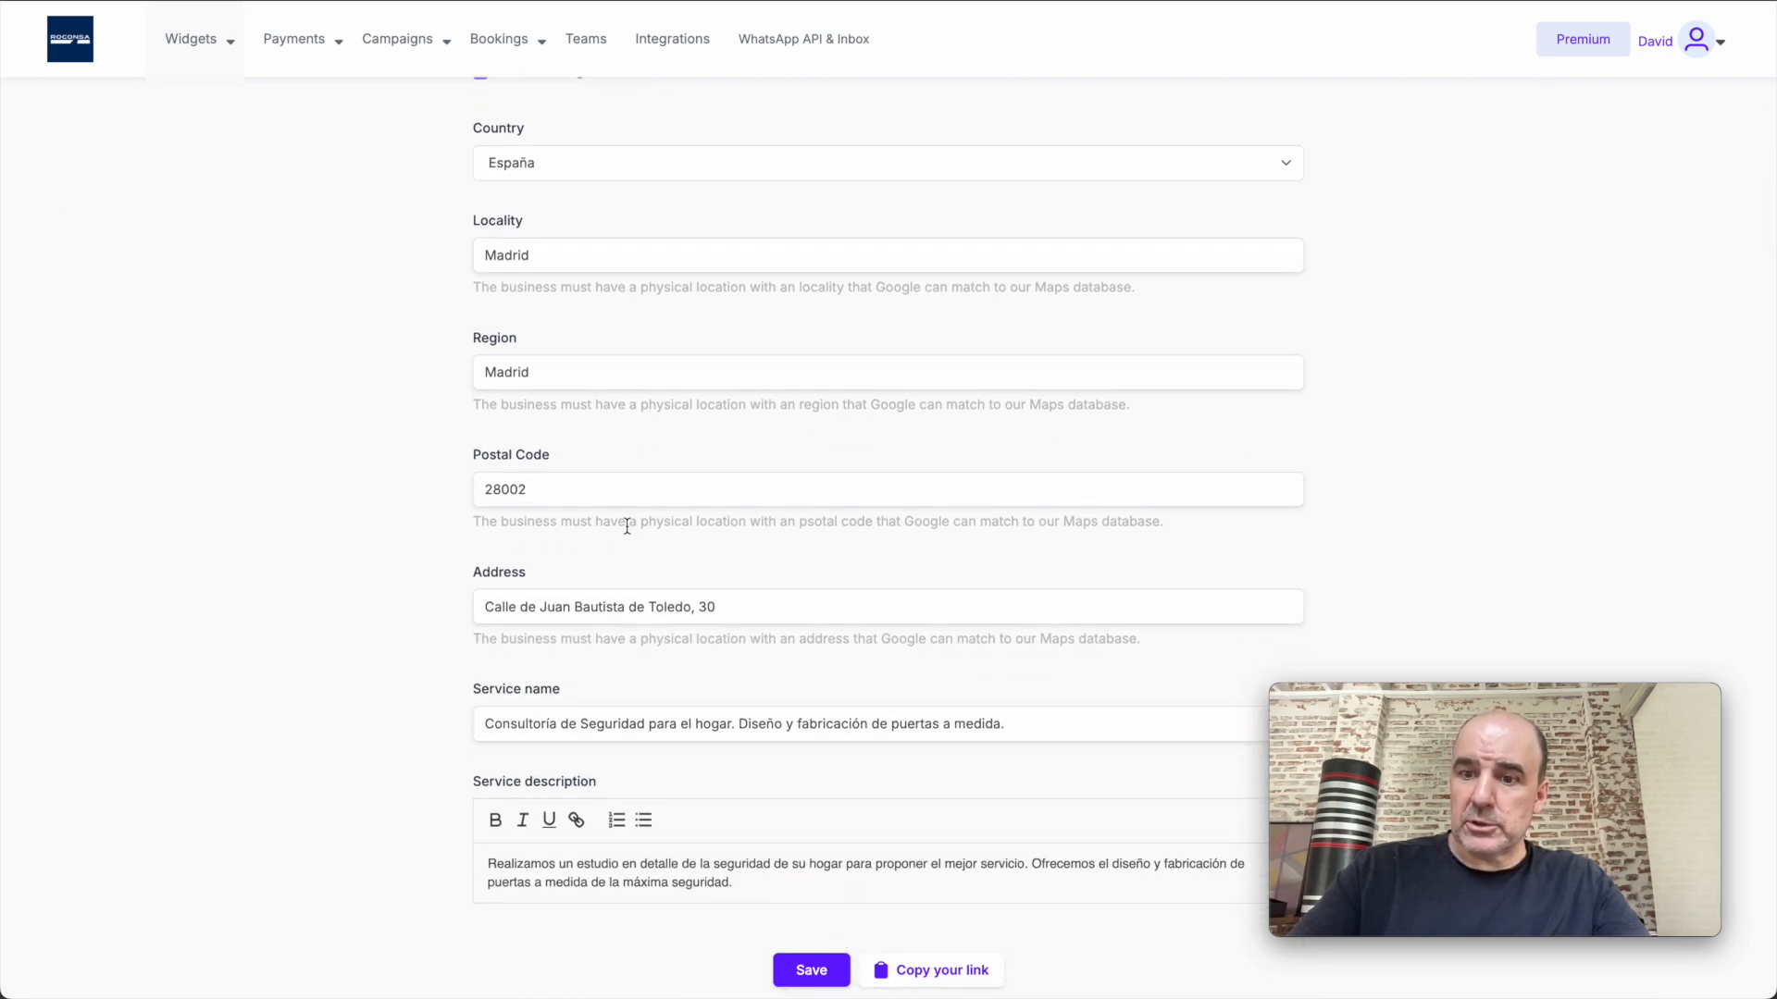
left_click(191, 39)
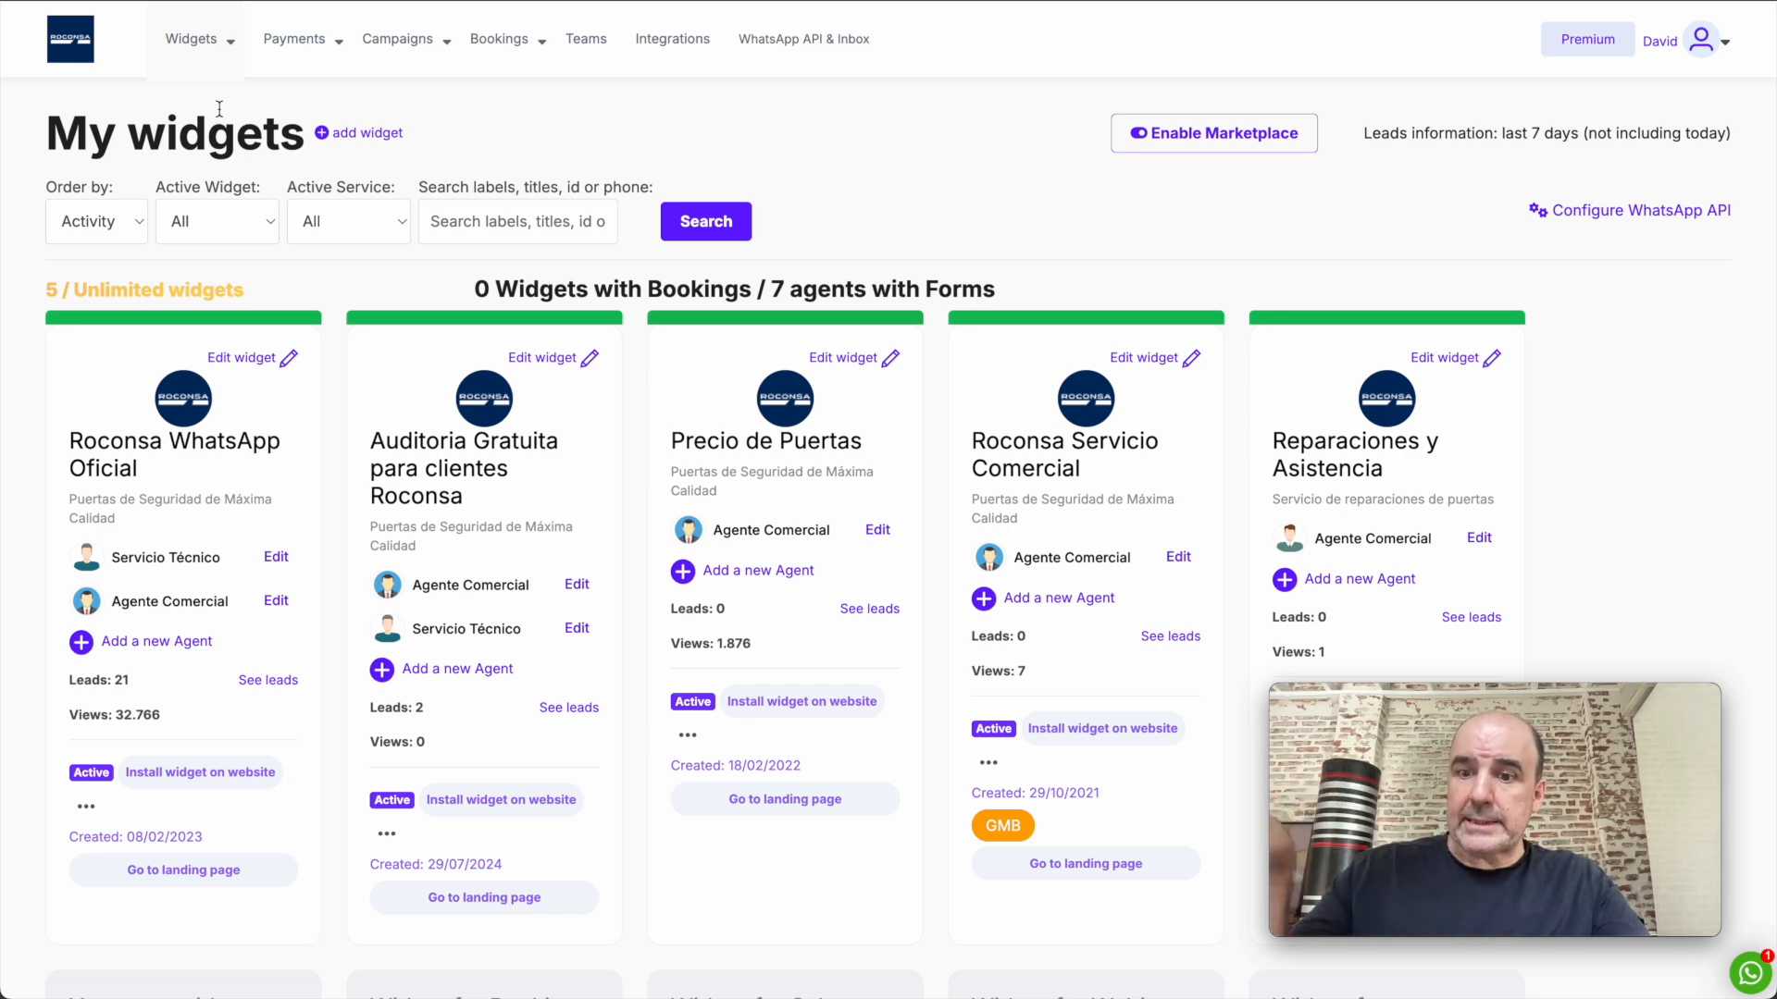
left_click(400, 37)
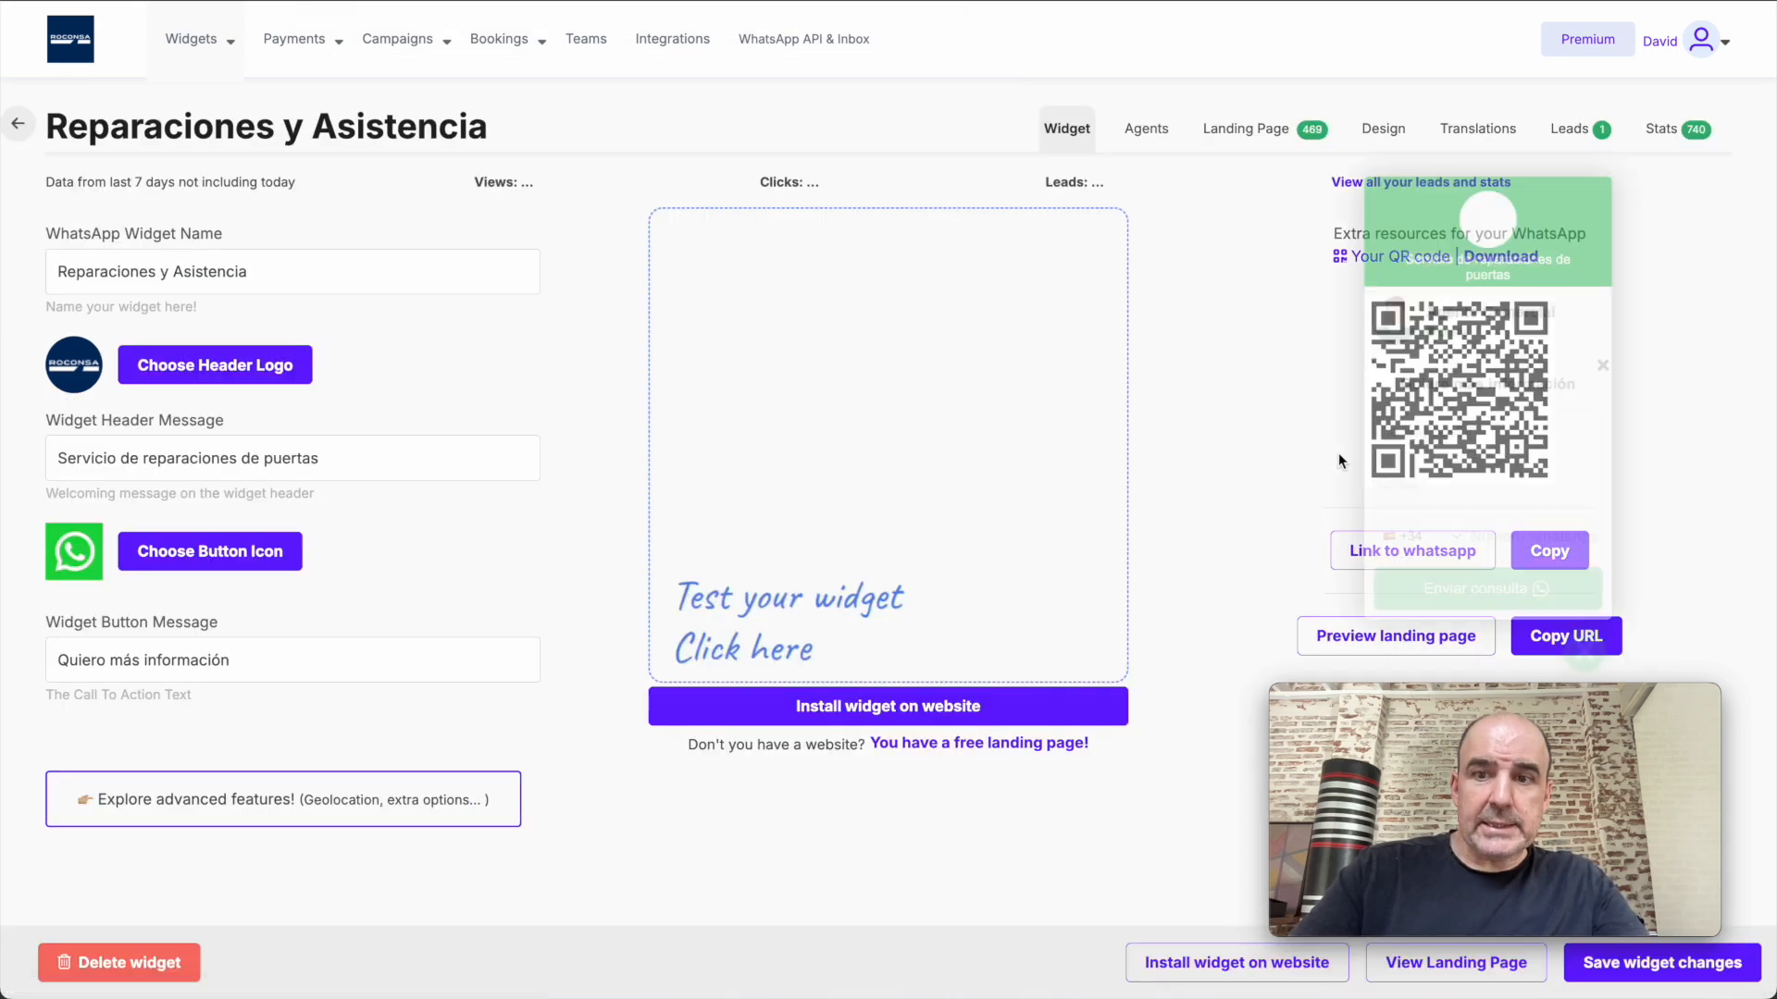
left_click(1251, 128)
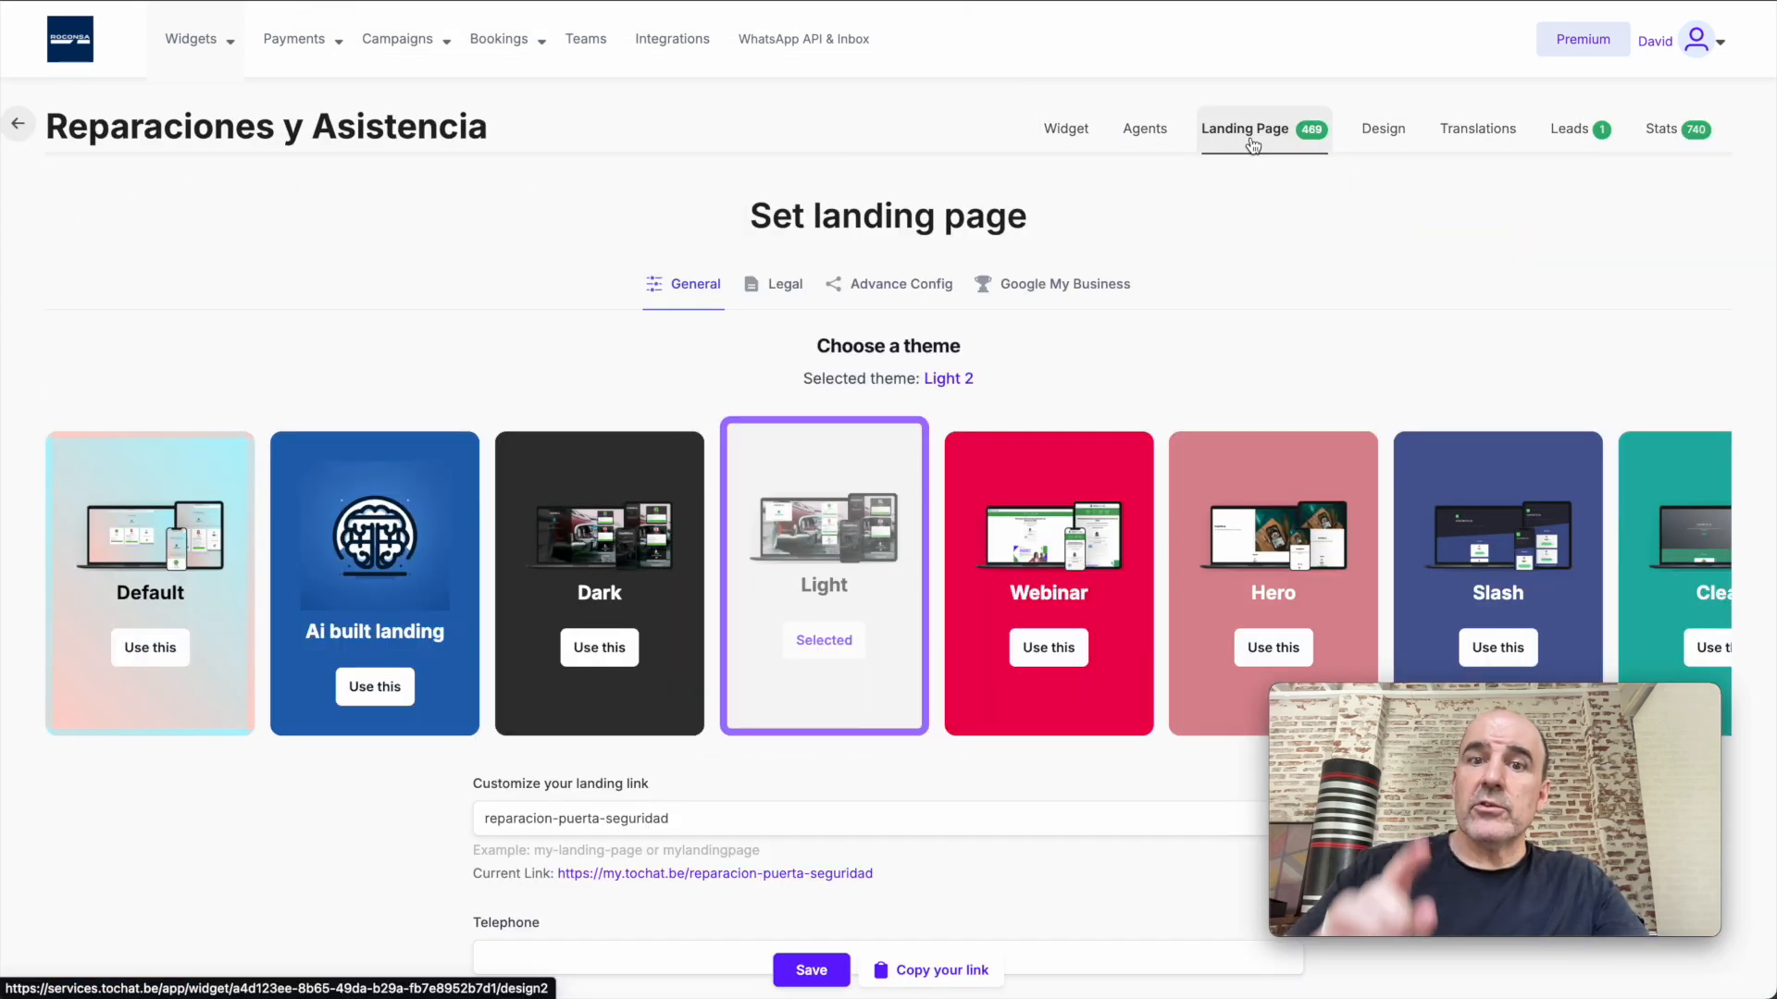
left_click(1062, 285)
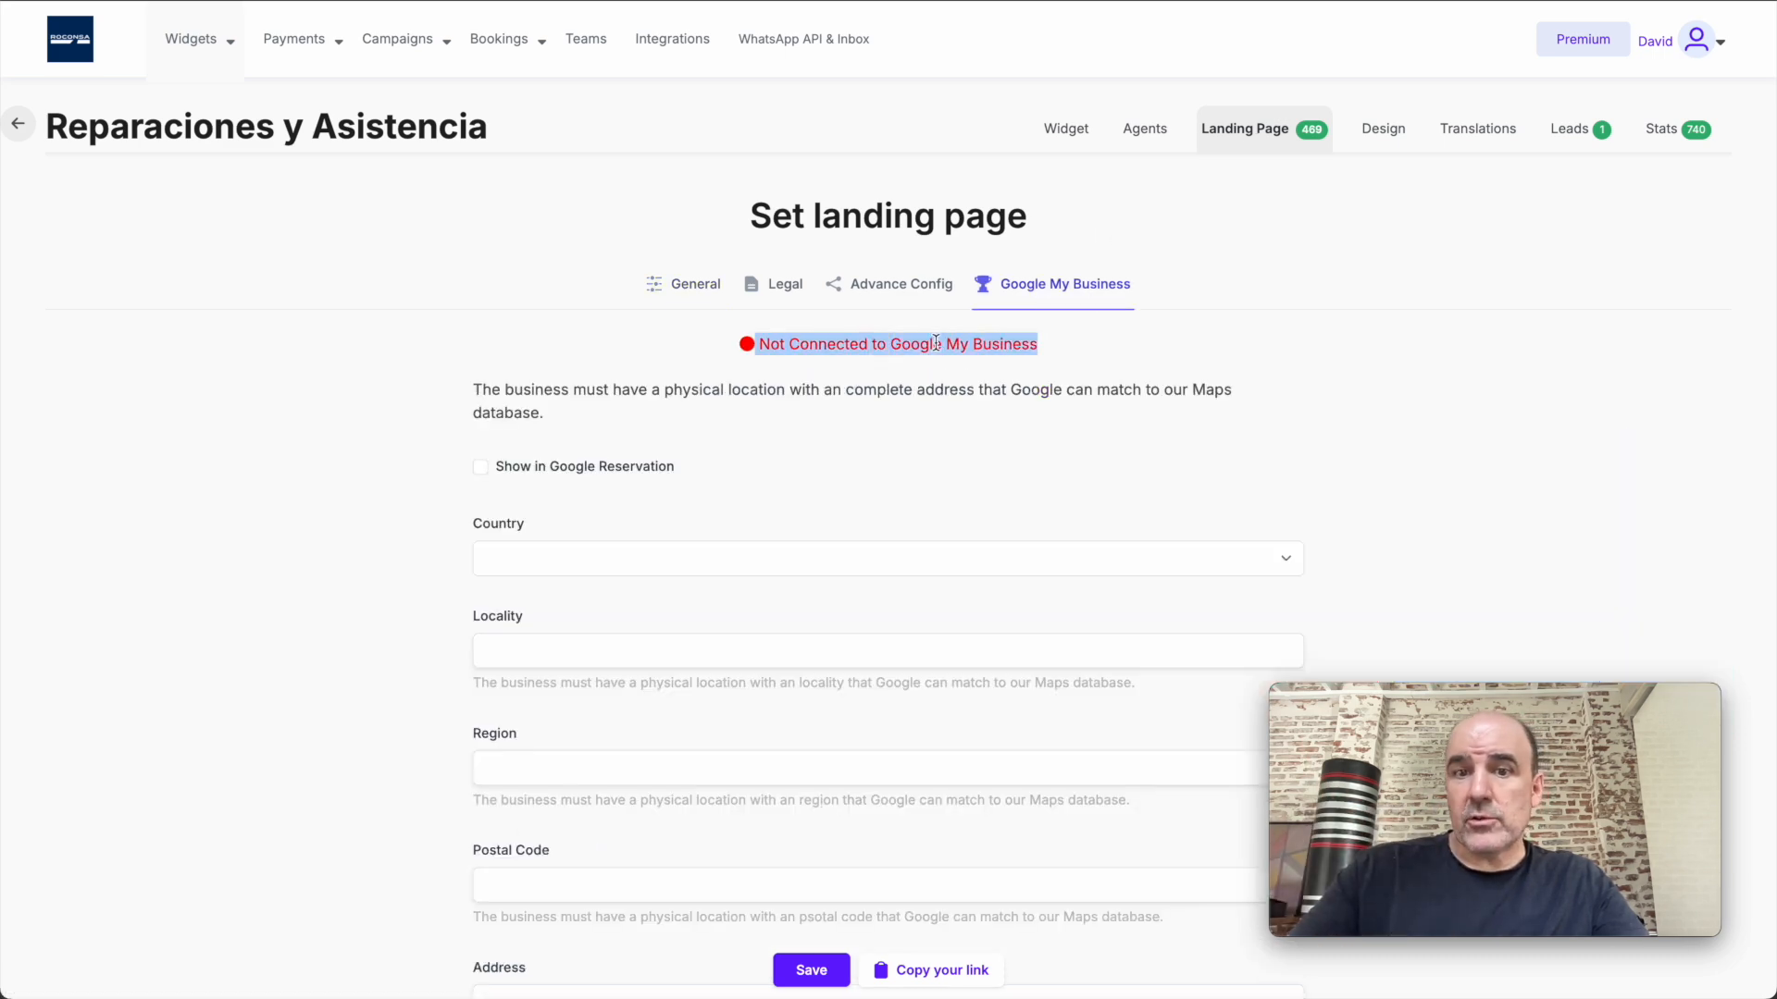
scroll("down", 3)
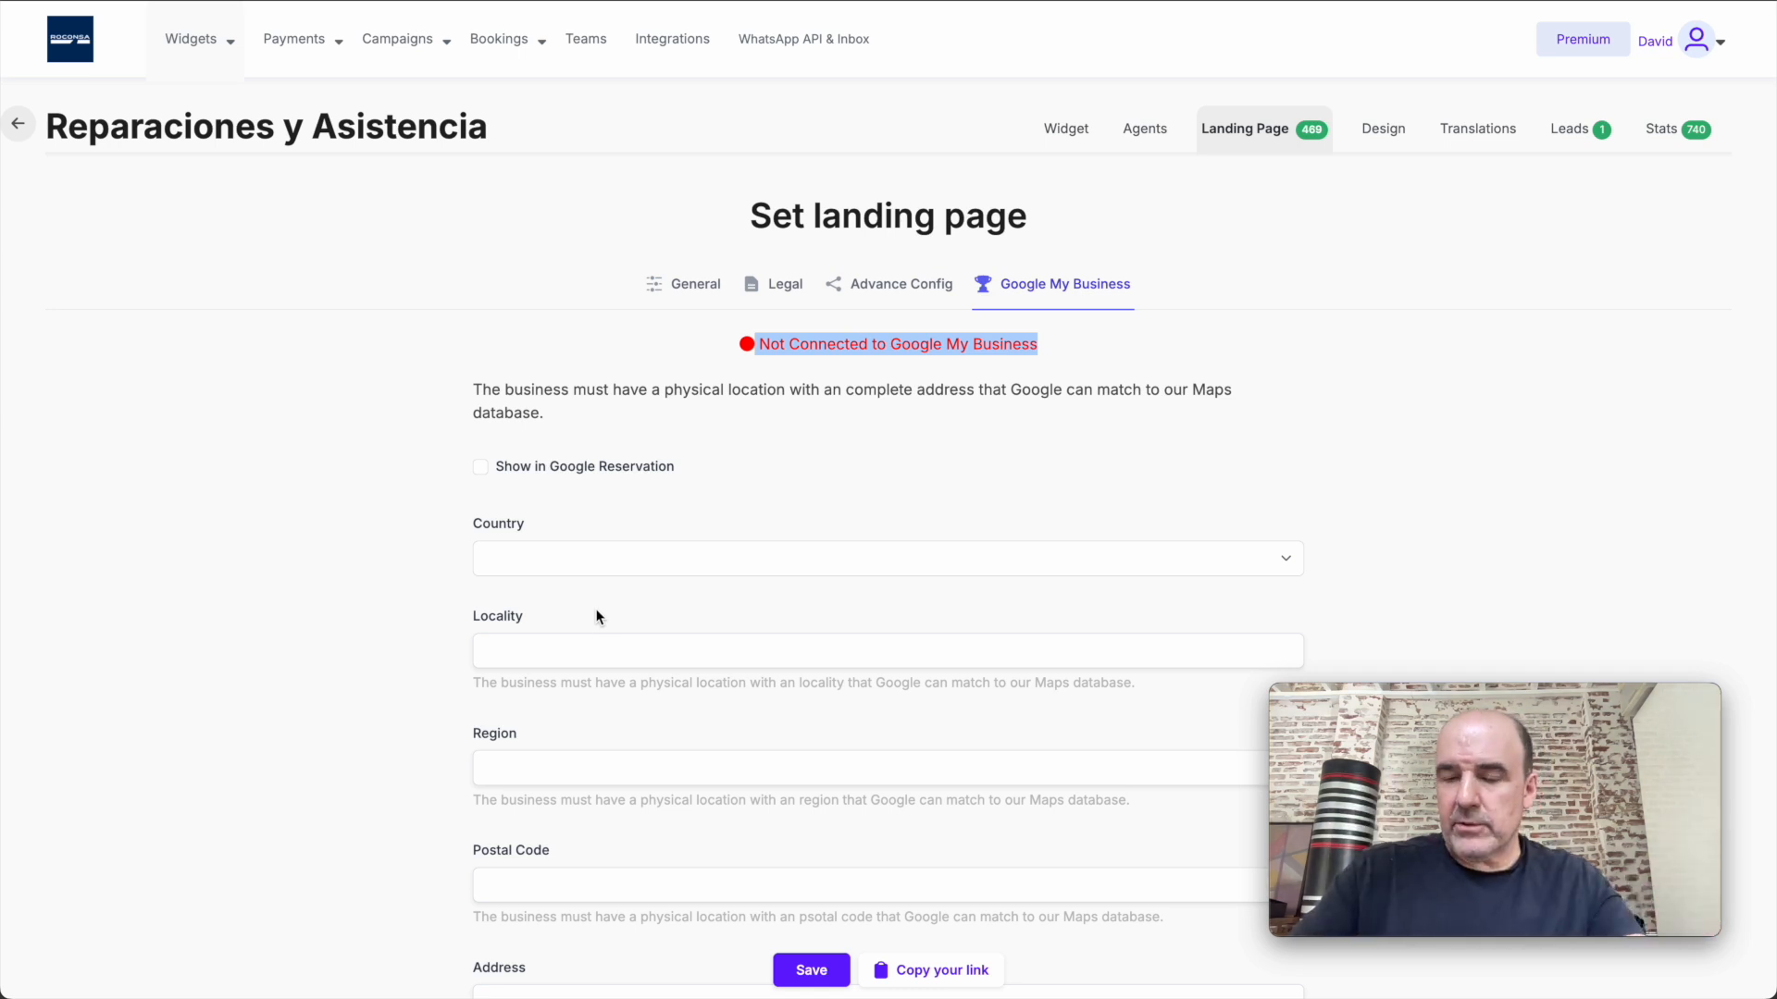
mouse_move(957, 607)
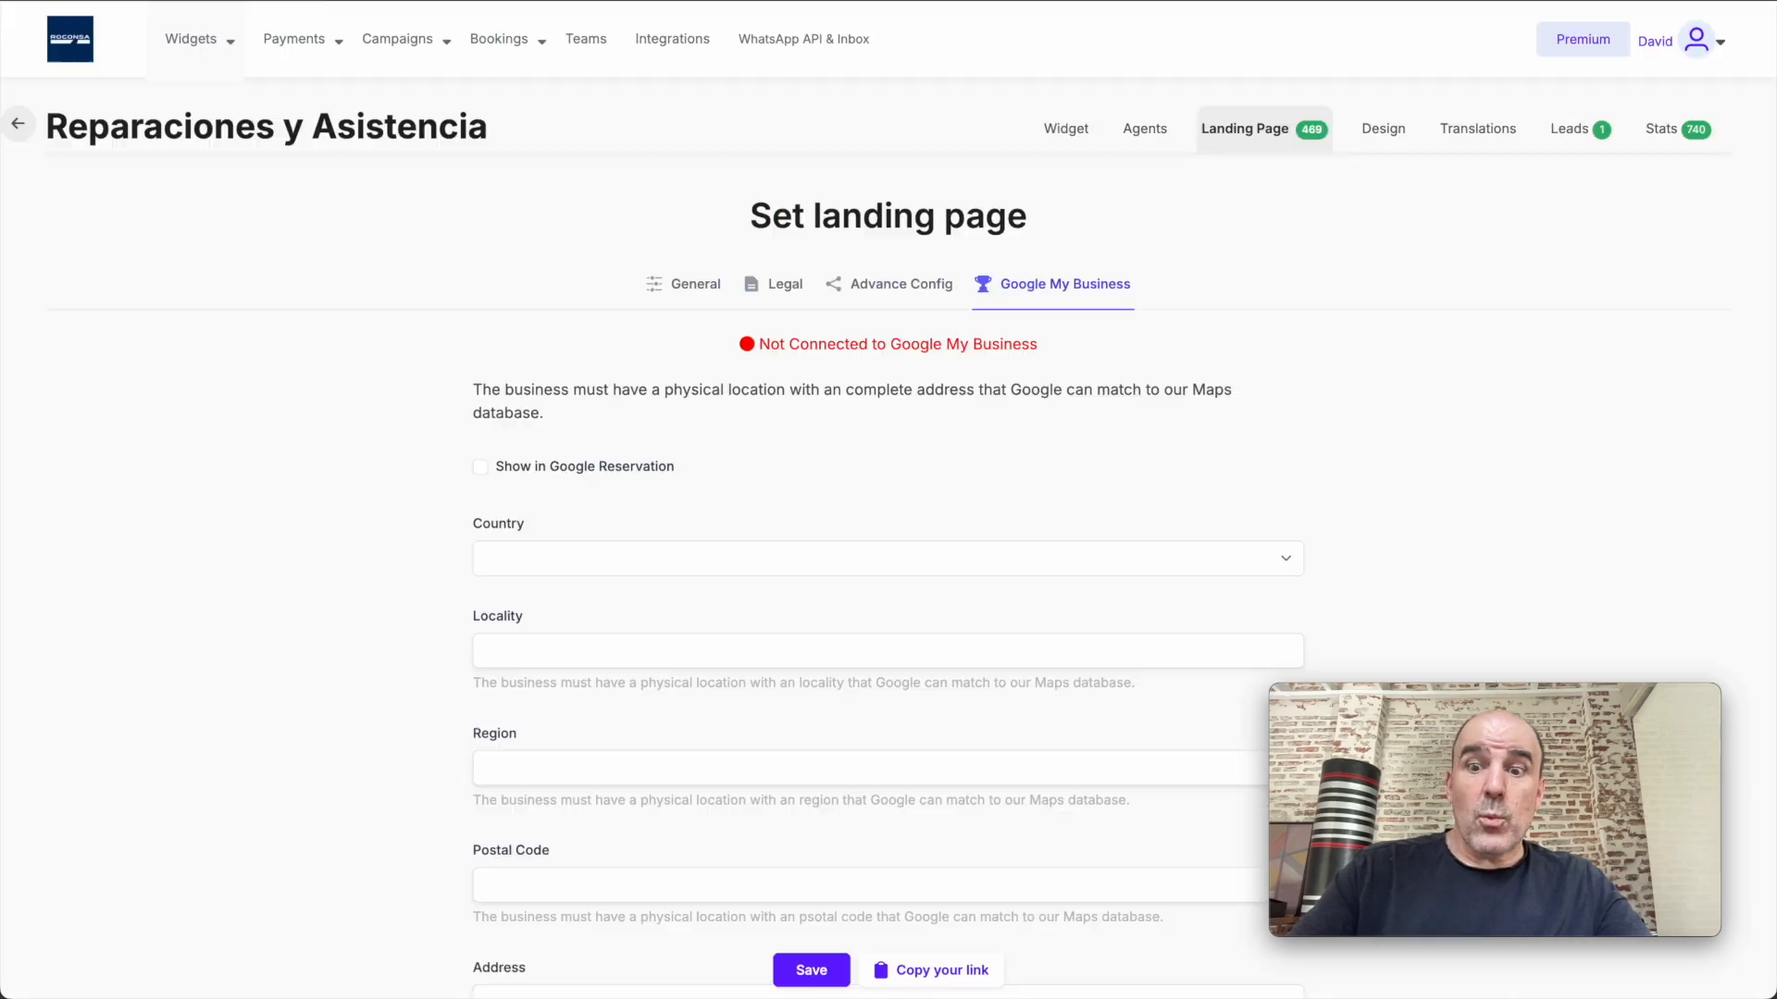
left_click(191, 37)
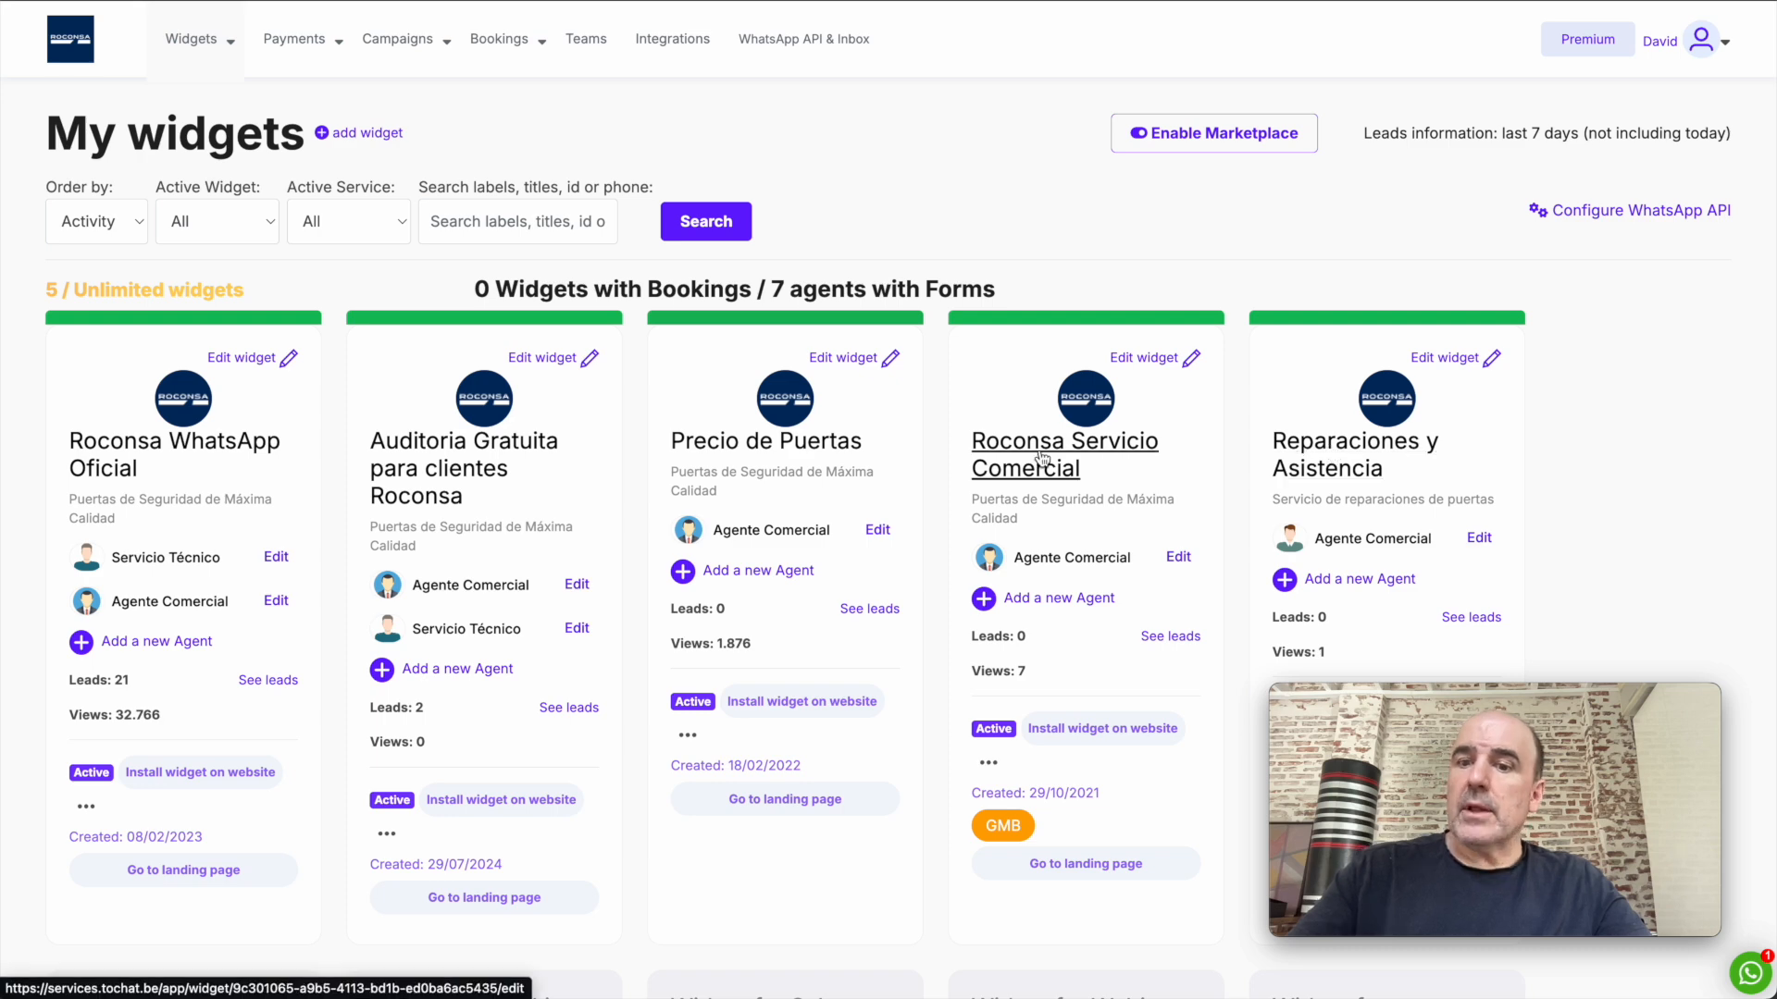
Check Roconsa Servicio Comercial shows Google My Business connected, then return to the Google business profile
left_click(1063, 455)
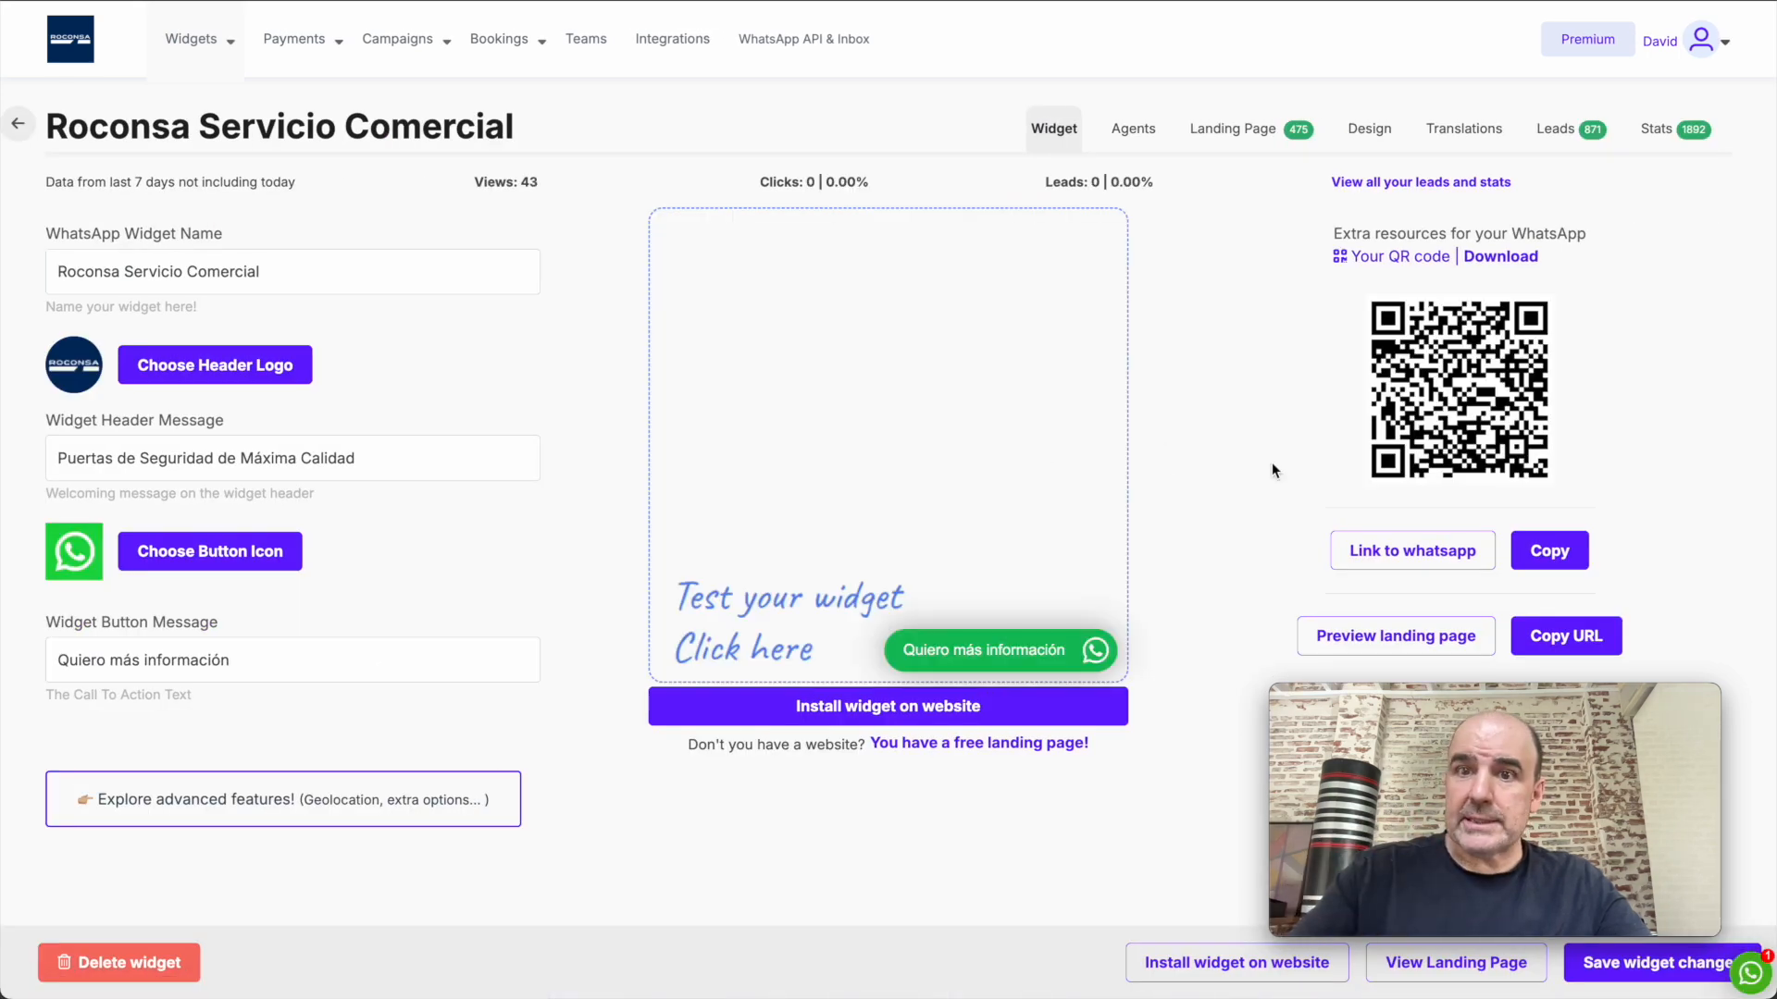
left_click(1232, 128)
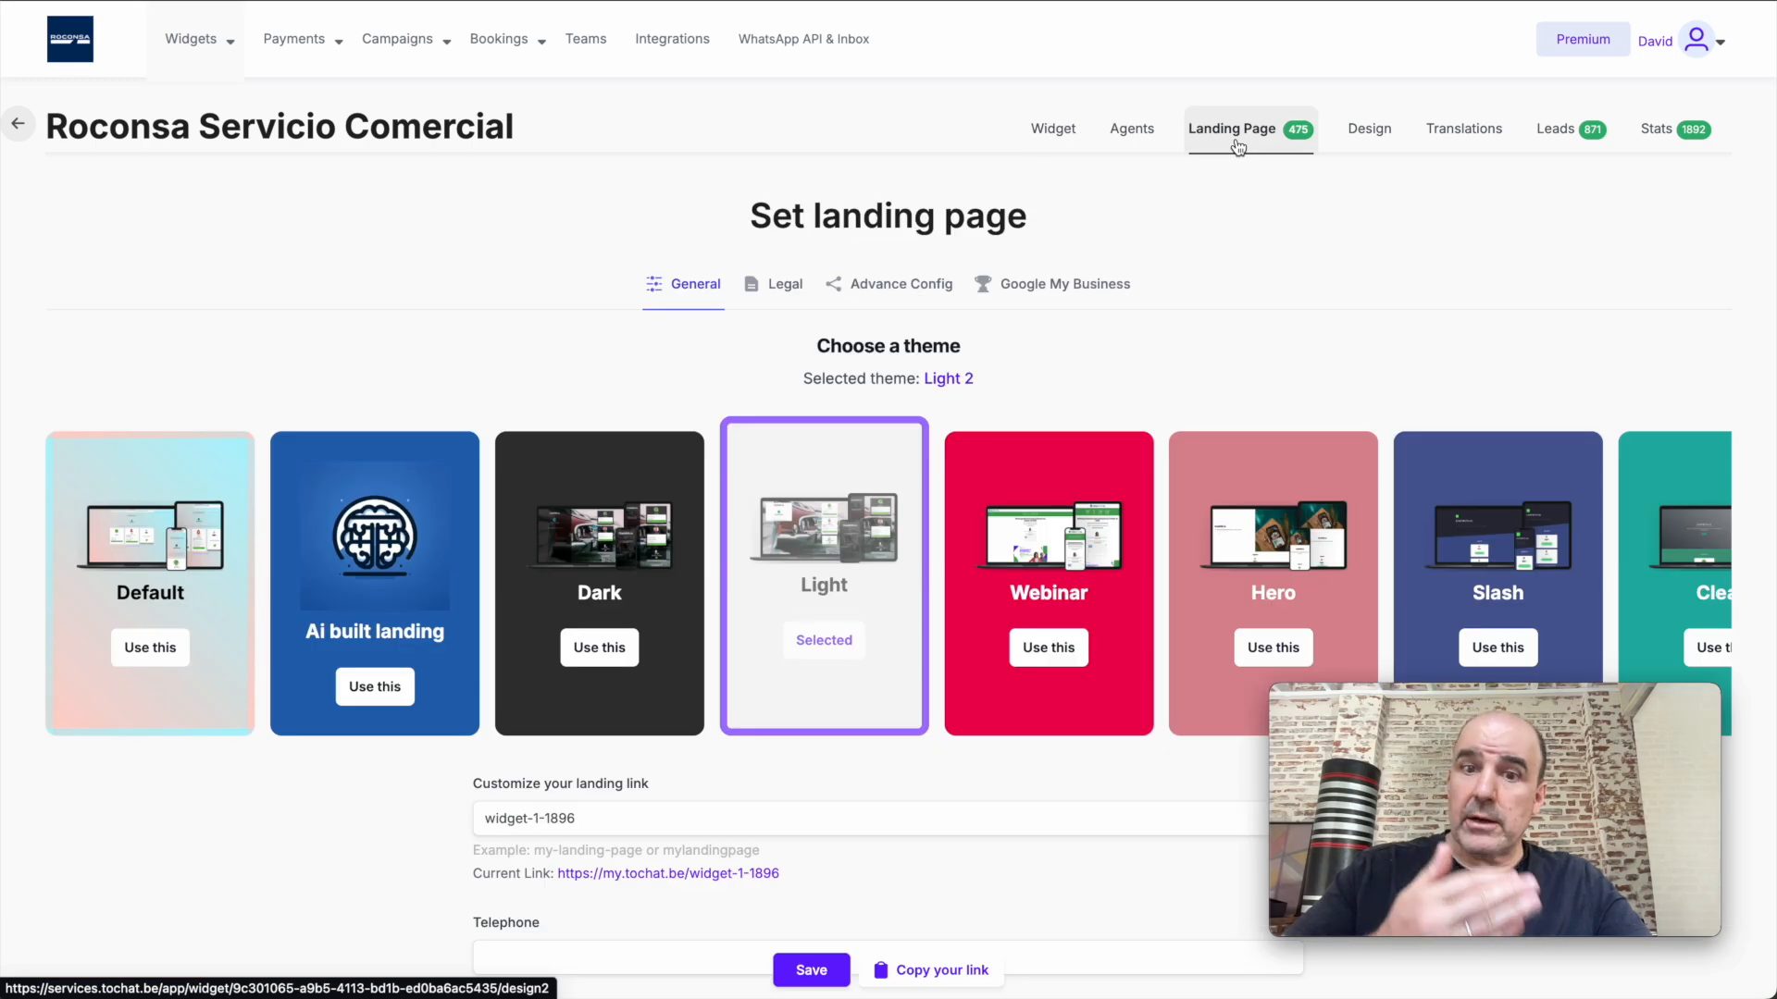
left_click(1052, 284)
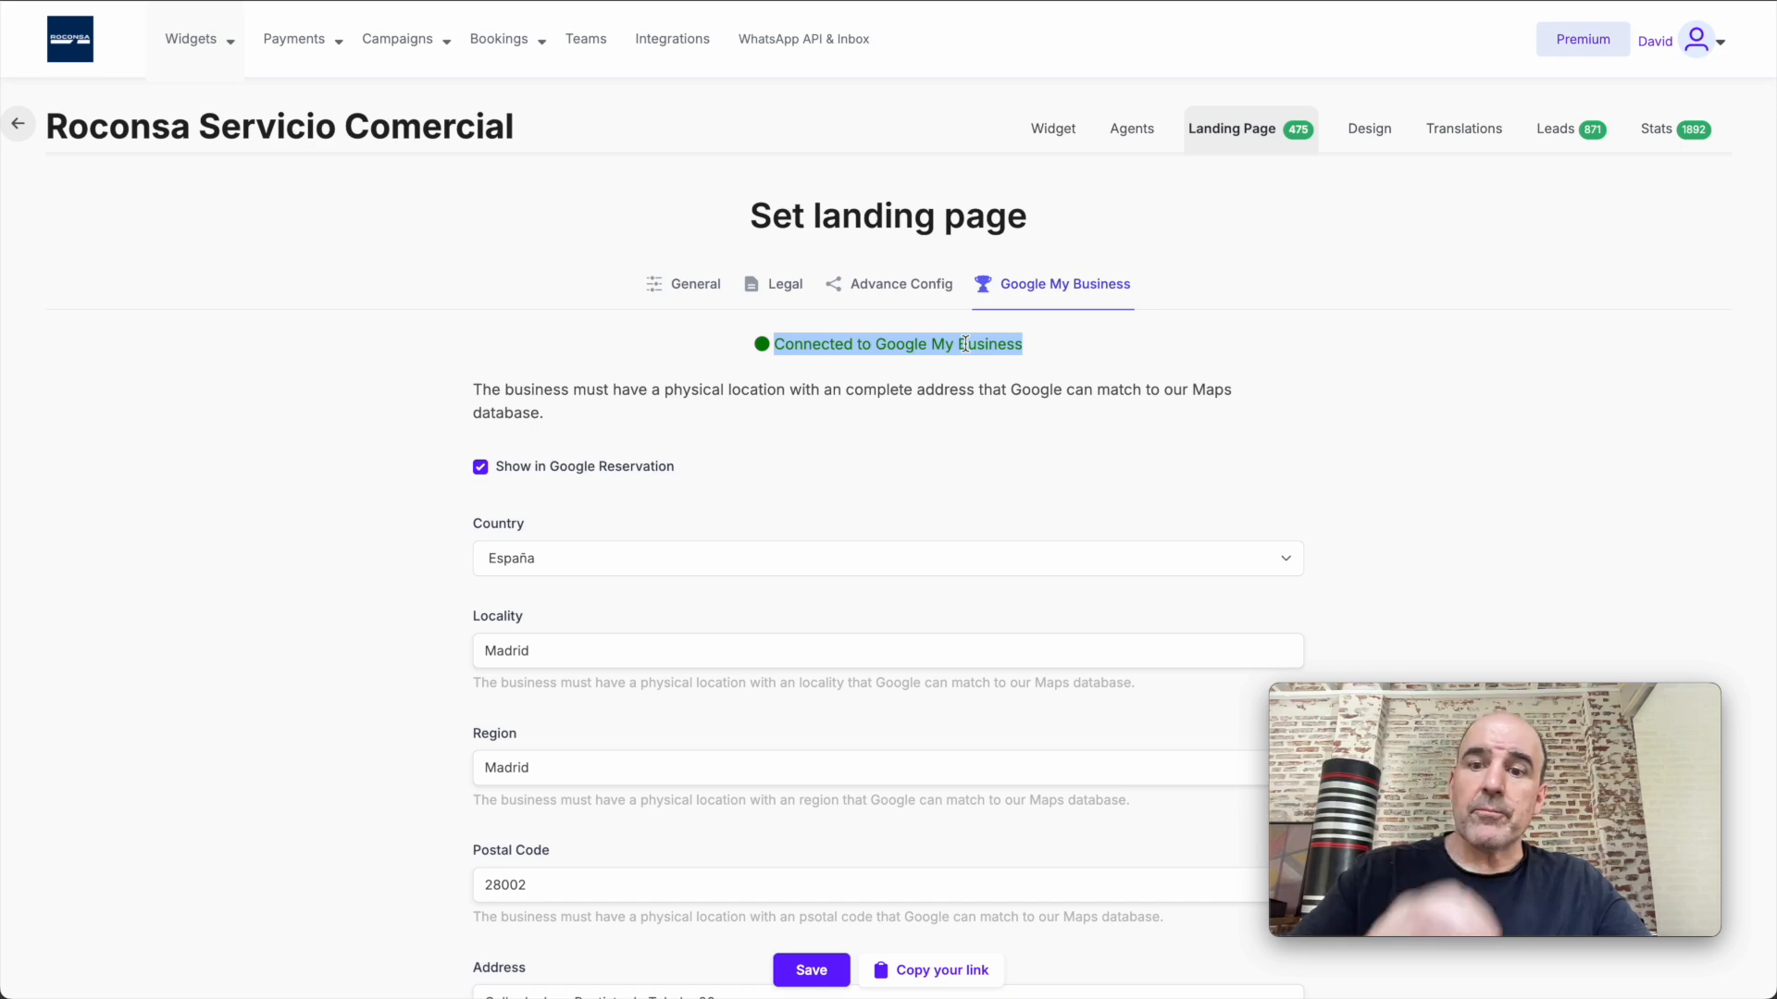
left_click(896, 344)
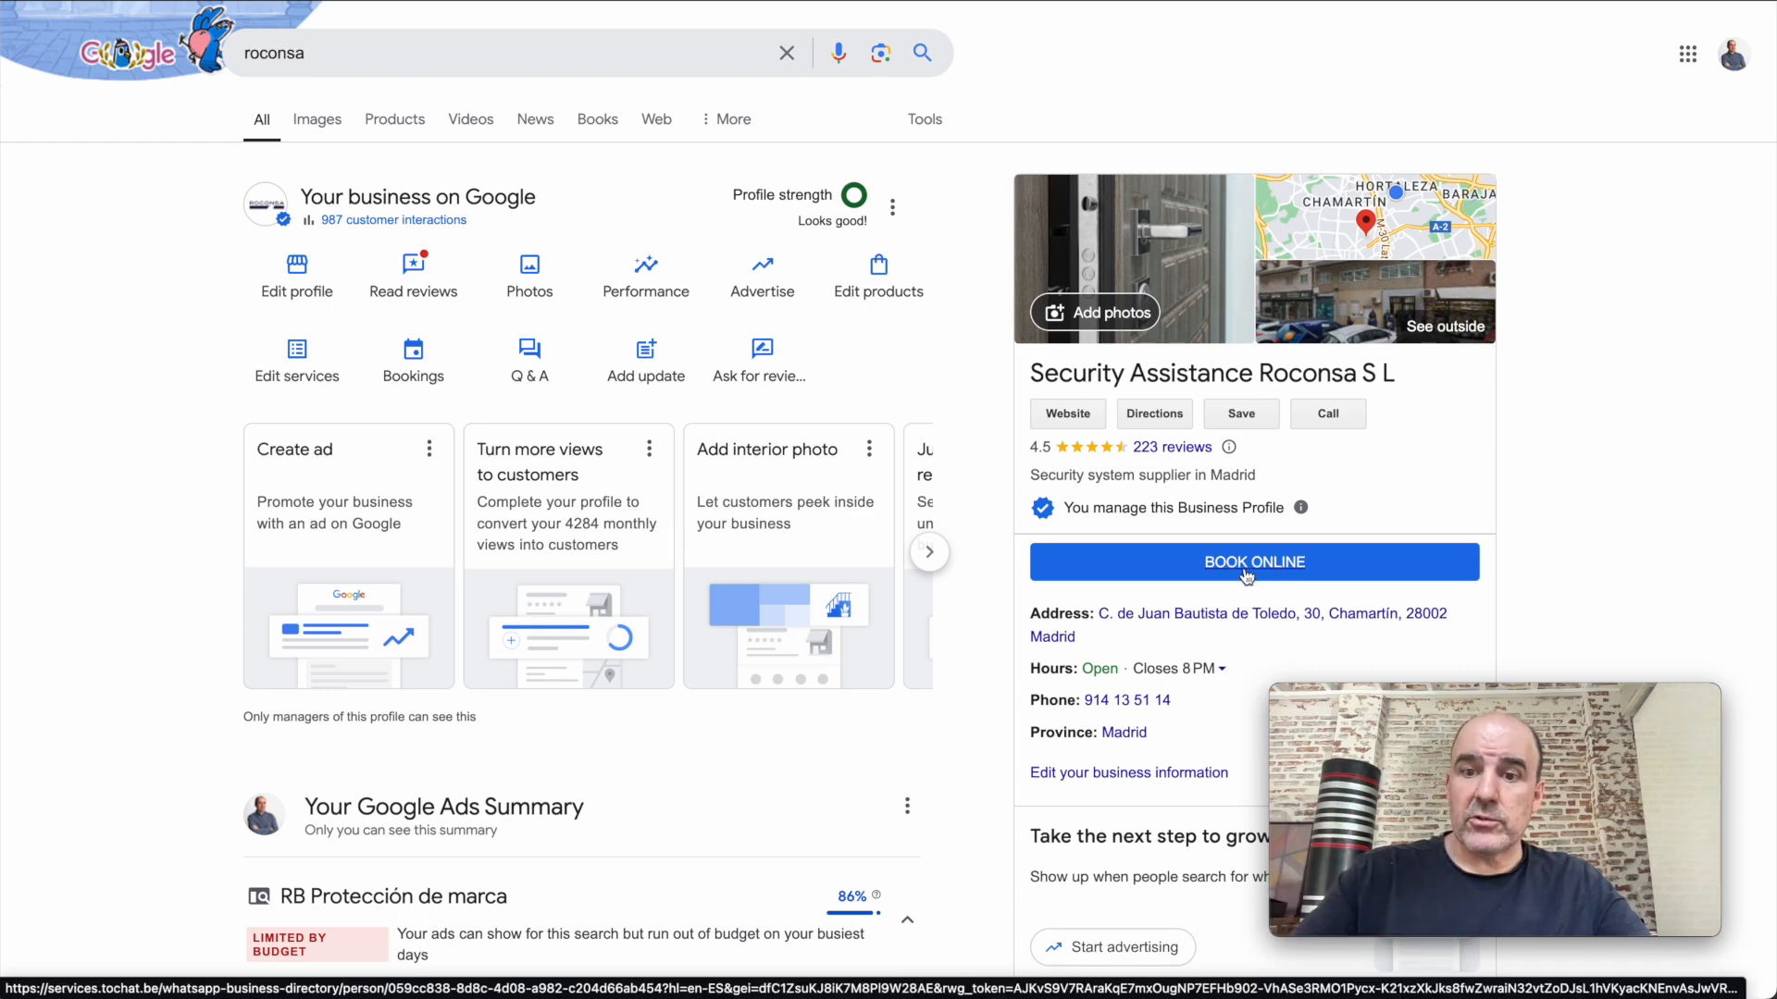
left_click(1253, 560)
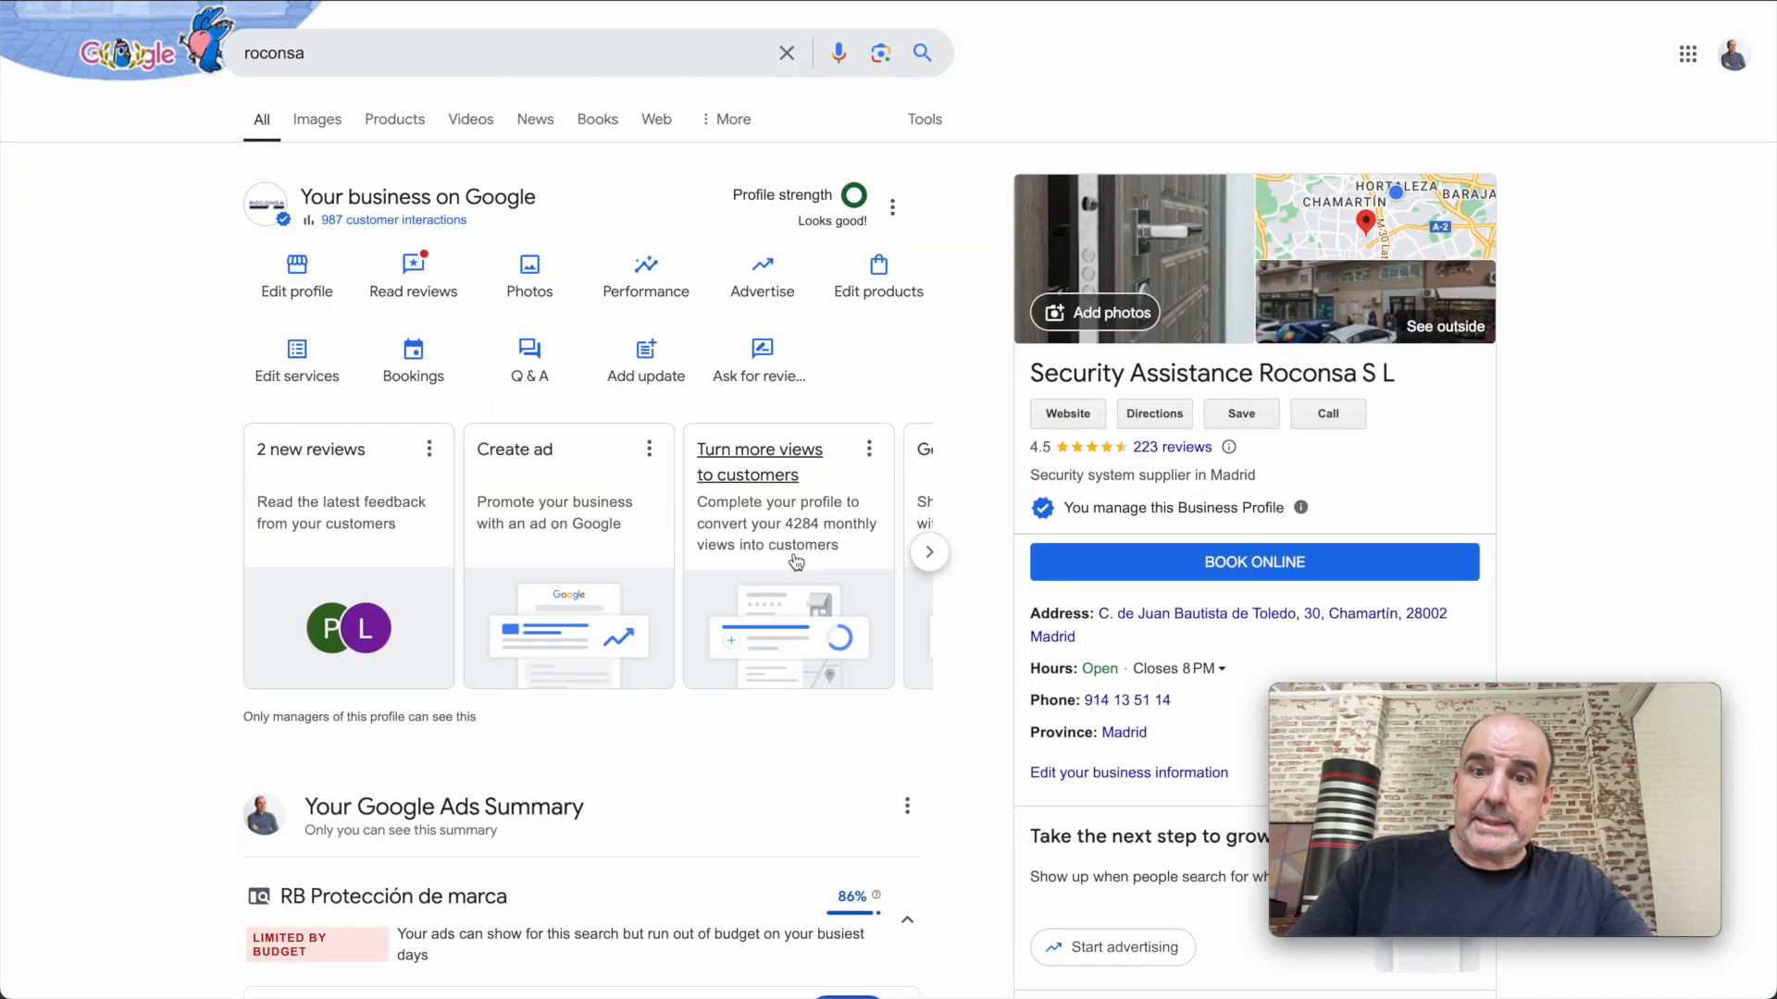
mouse_move(987, 644)
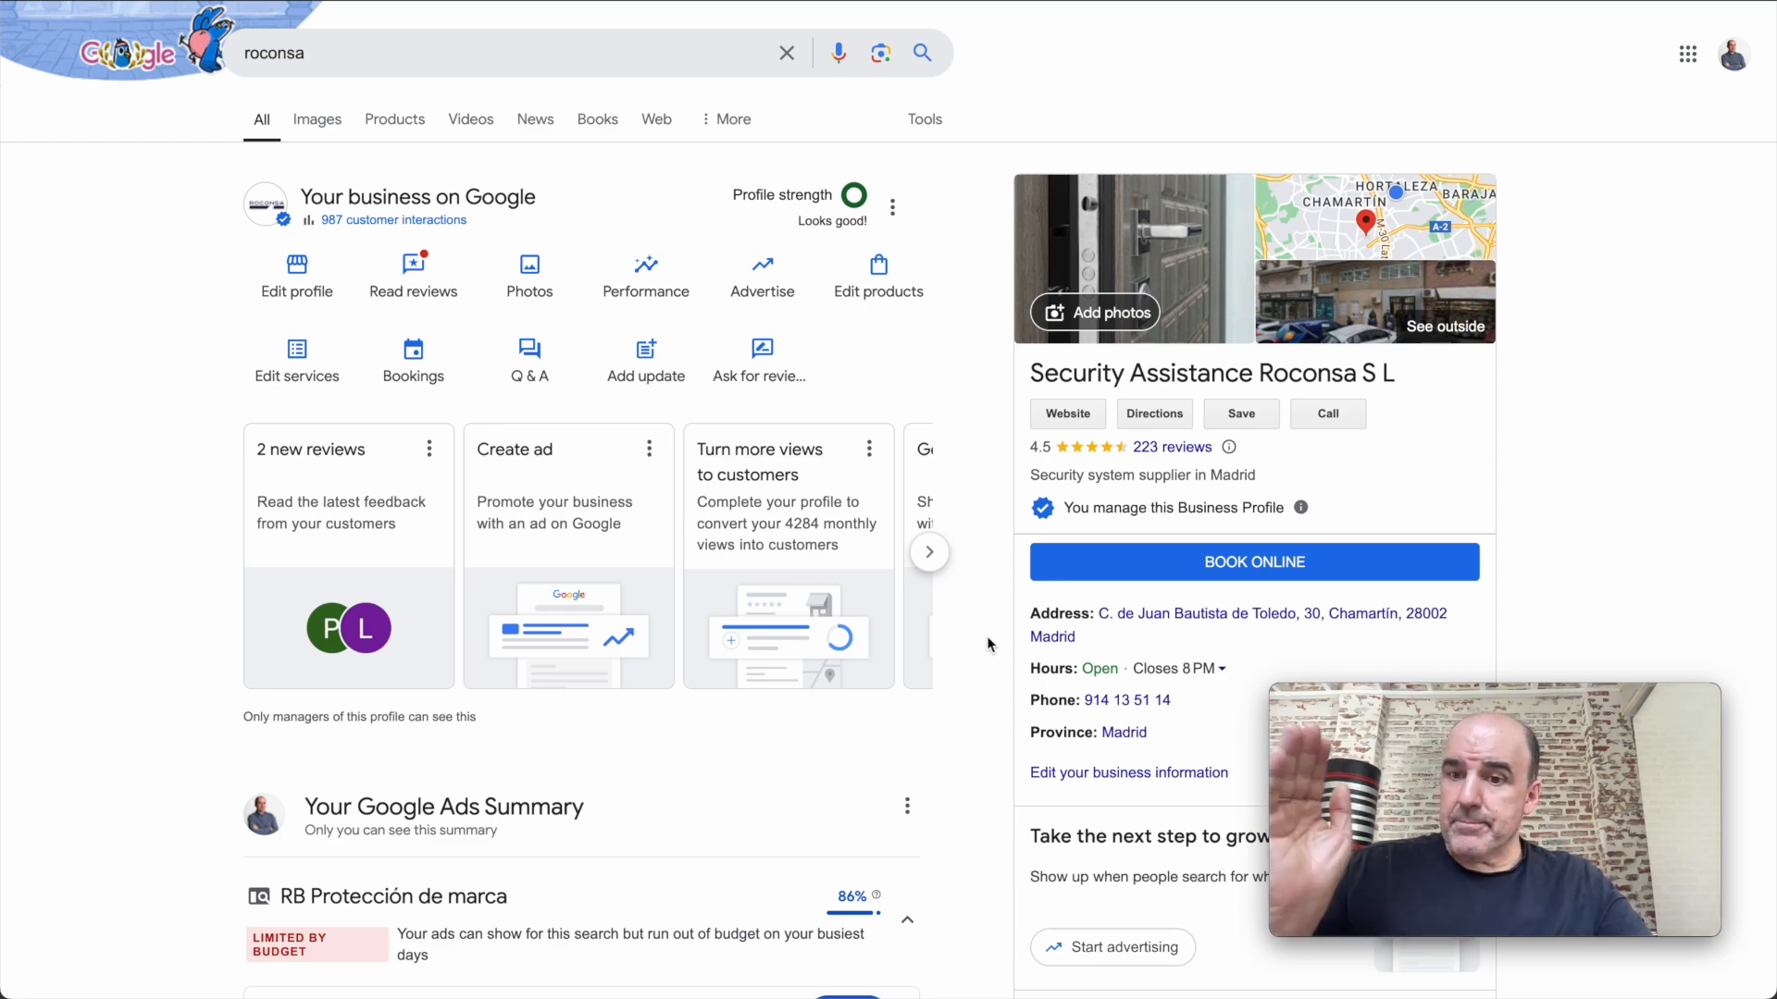